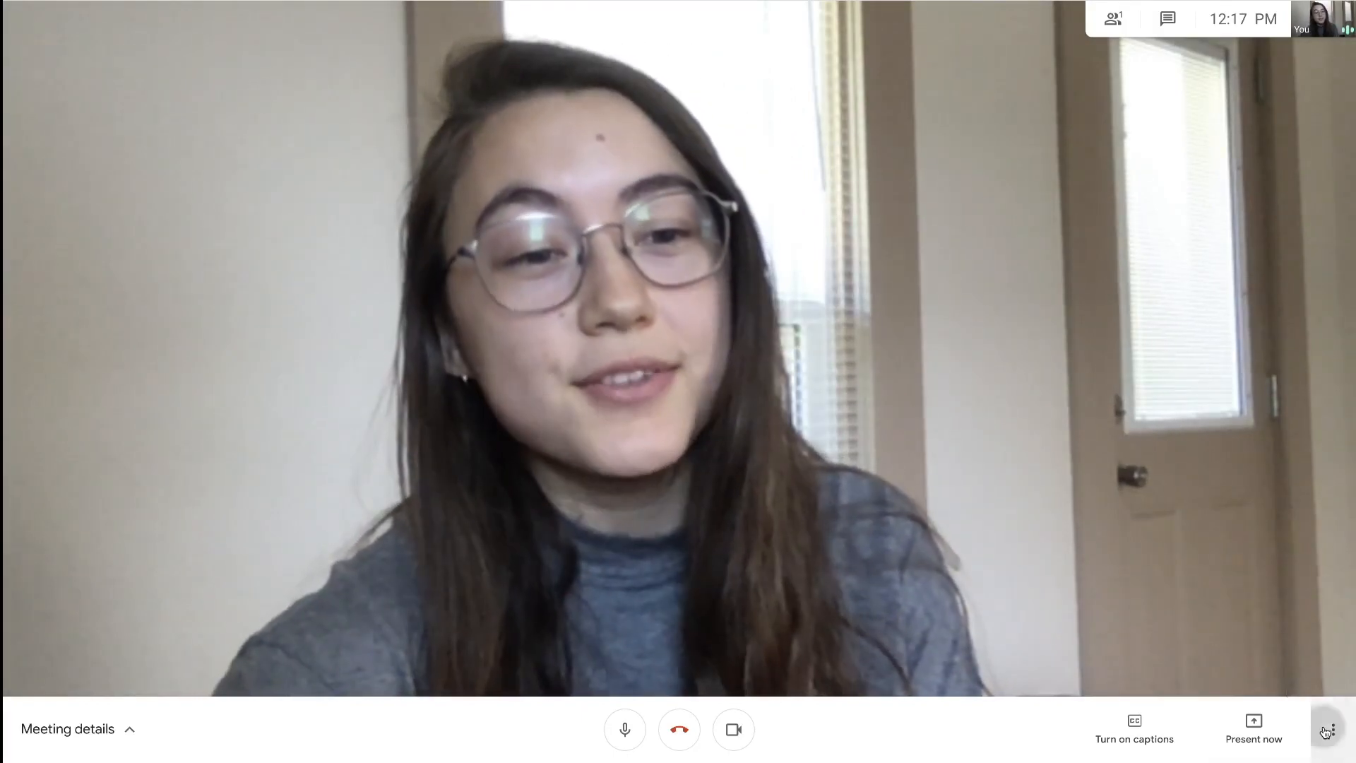
Apply the custom botanical image as the Meet background, then turn backgrounds off again
click(1331, 729)
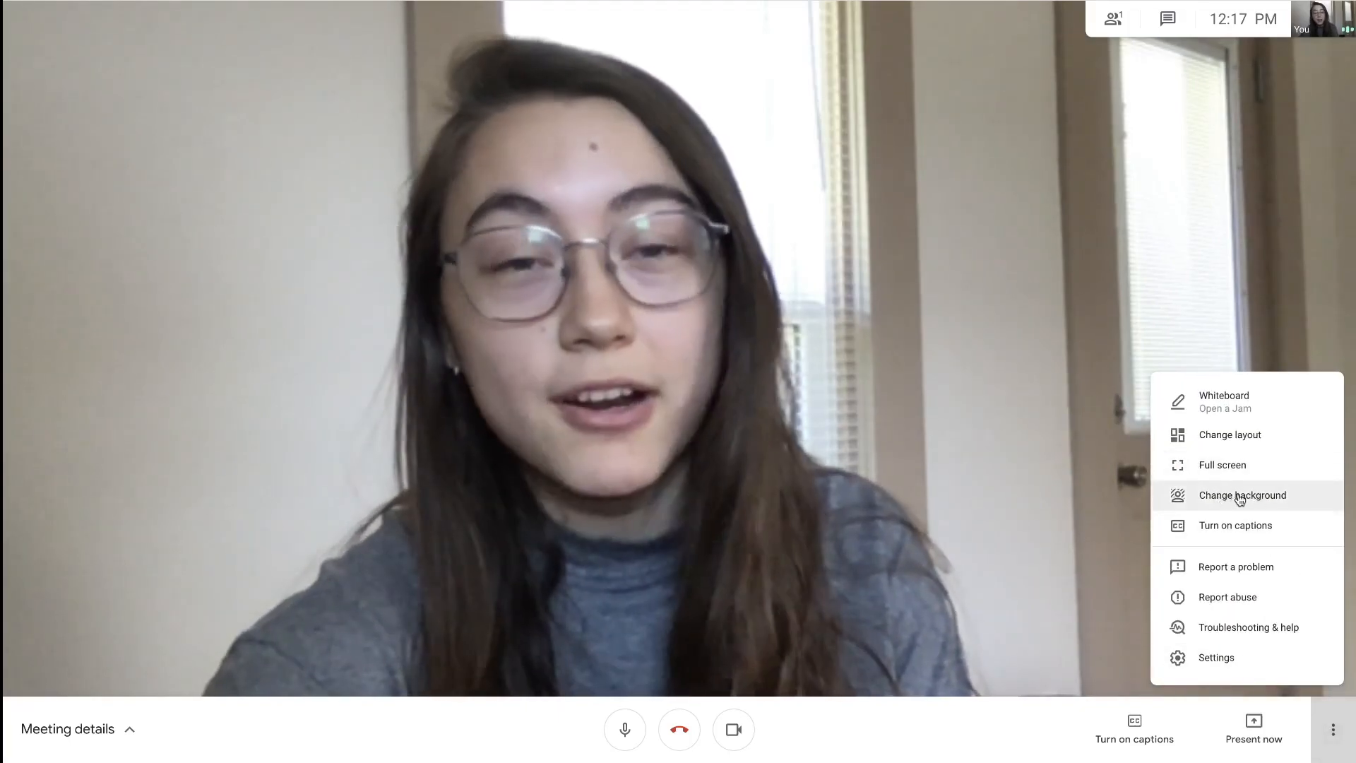
click(1242, 495)
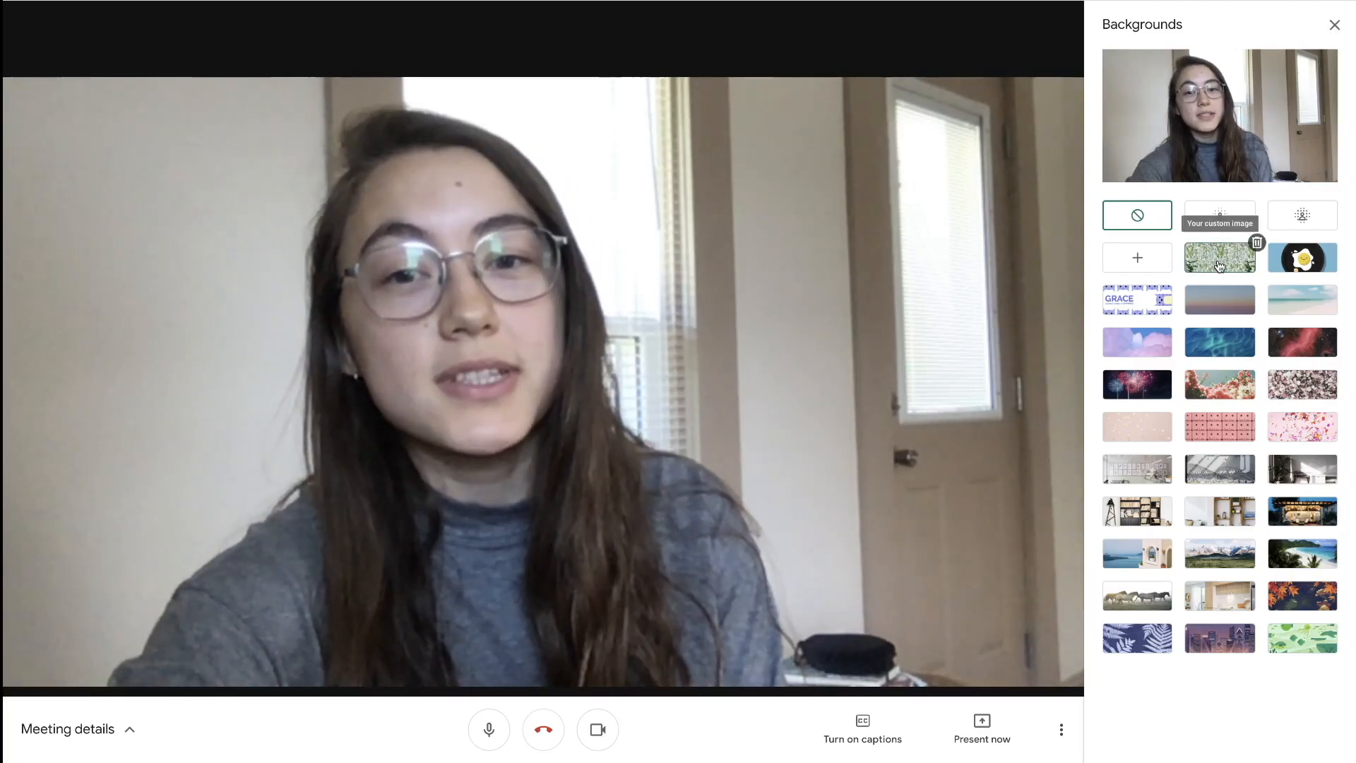
click(1220, 257)
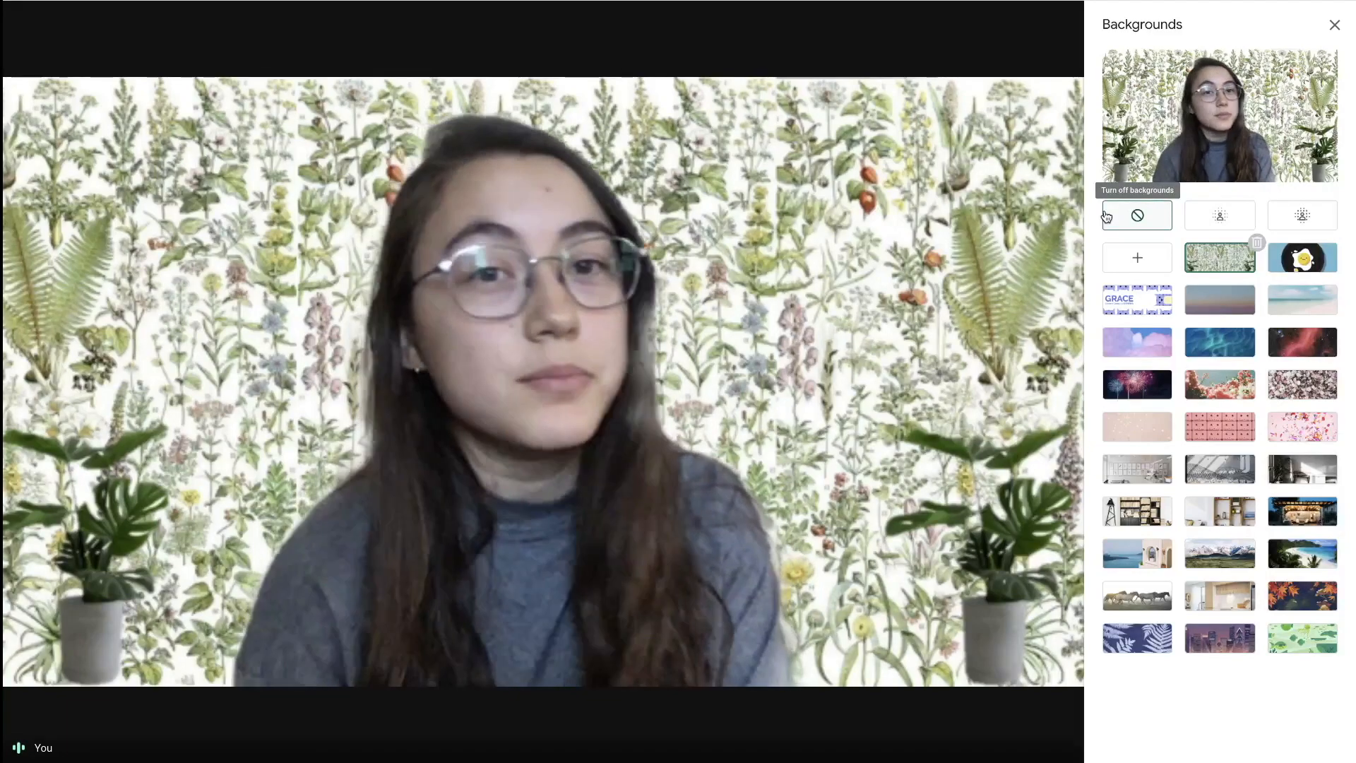
click(1335, 24)
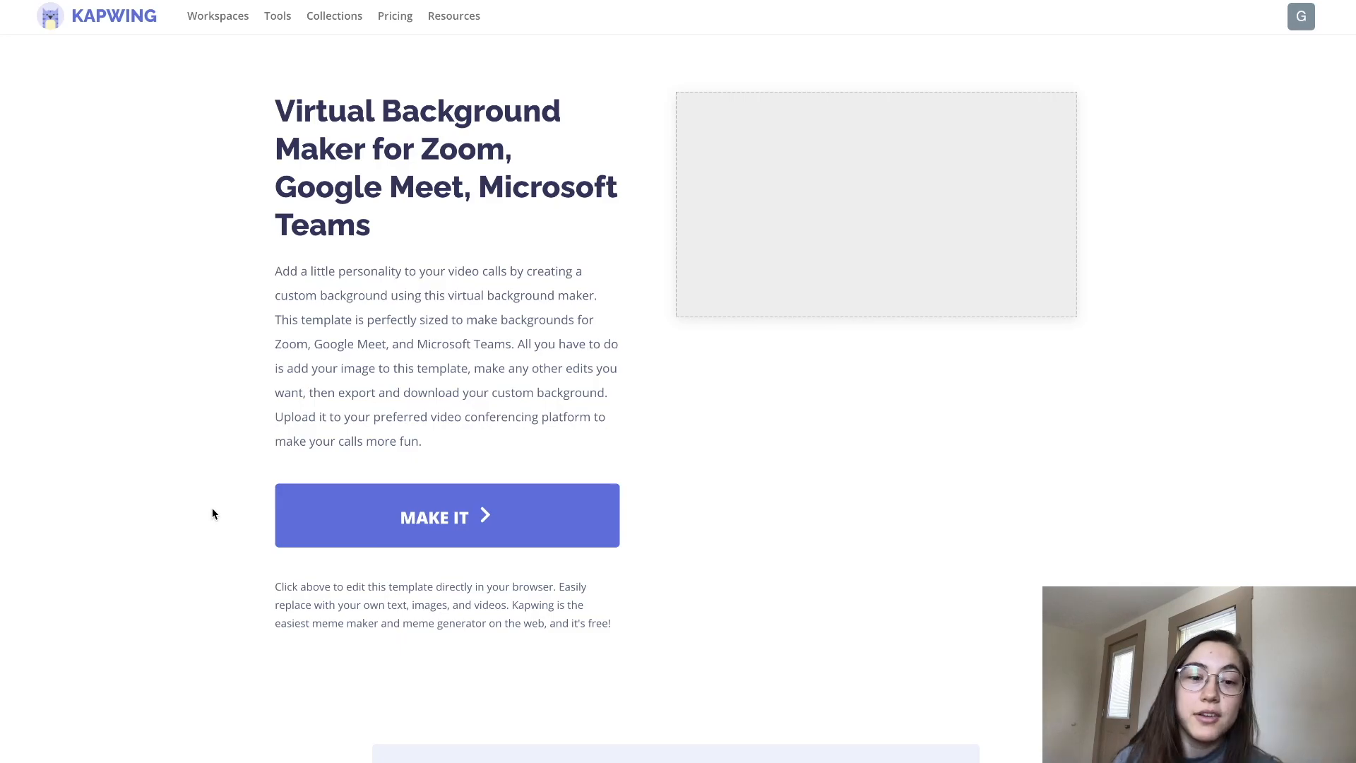
Launch the Google Meet virtual background template in the Studio editor via MAKE IT
click(447, 515)
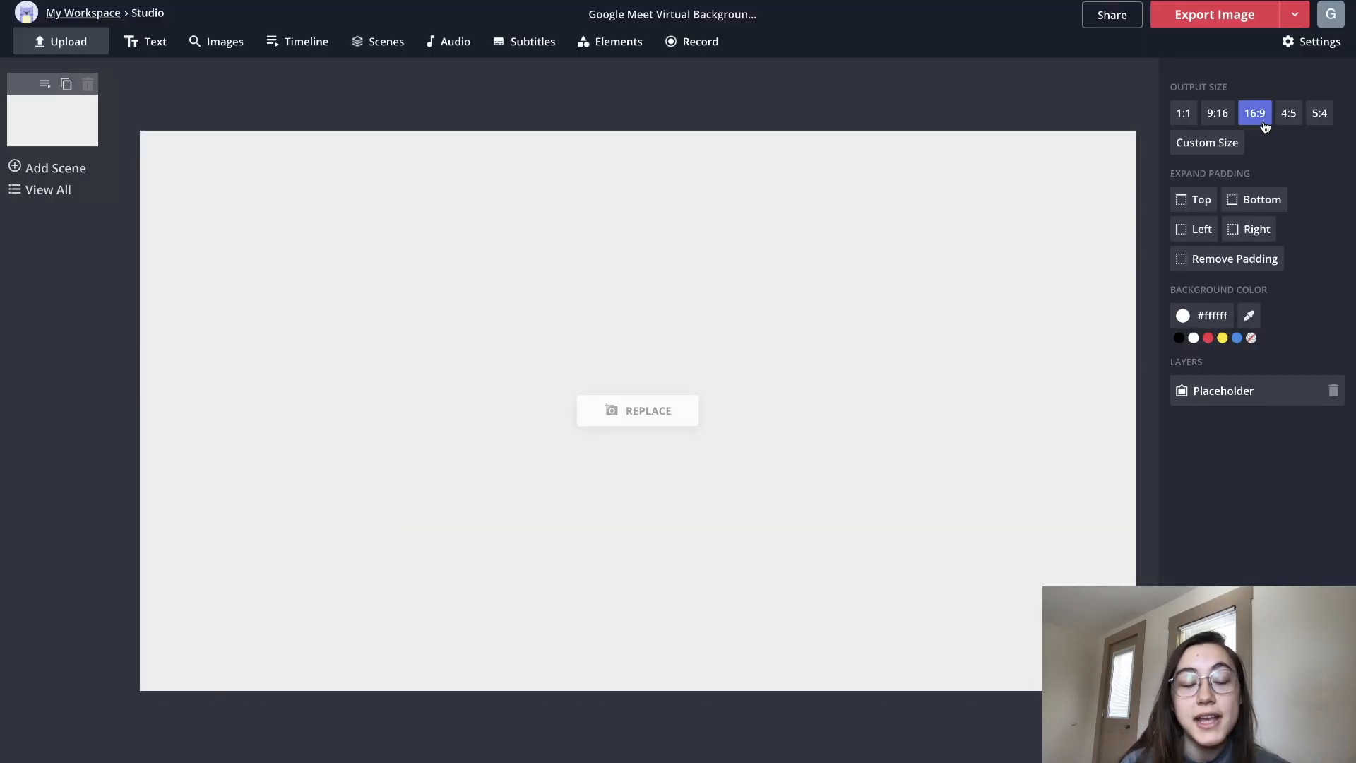
mouse_move(969, 110)
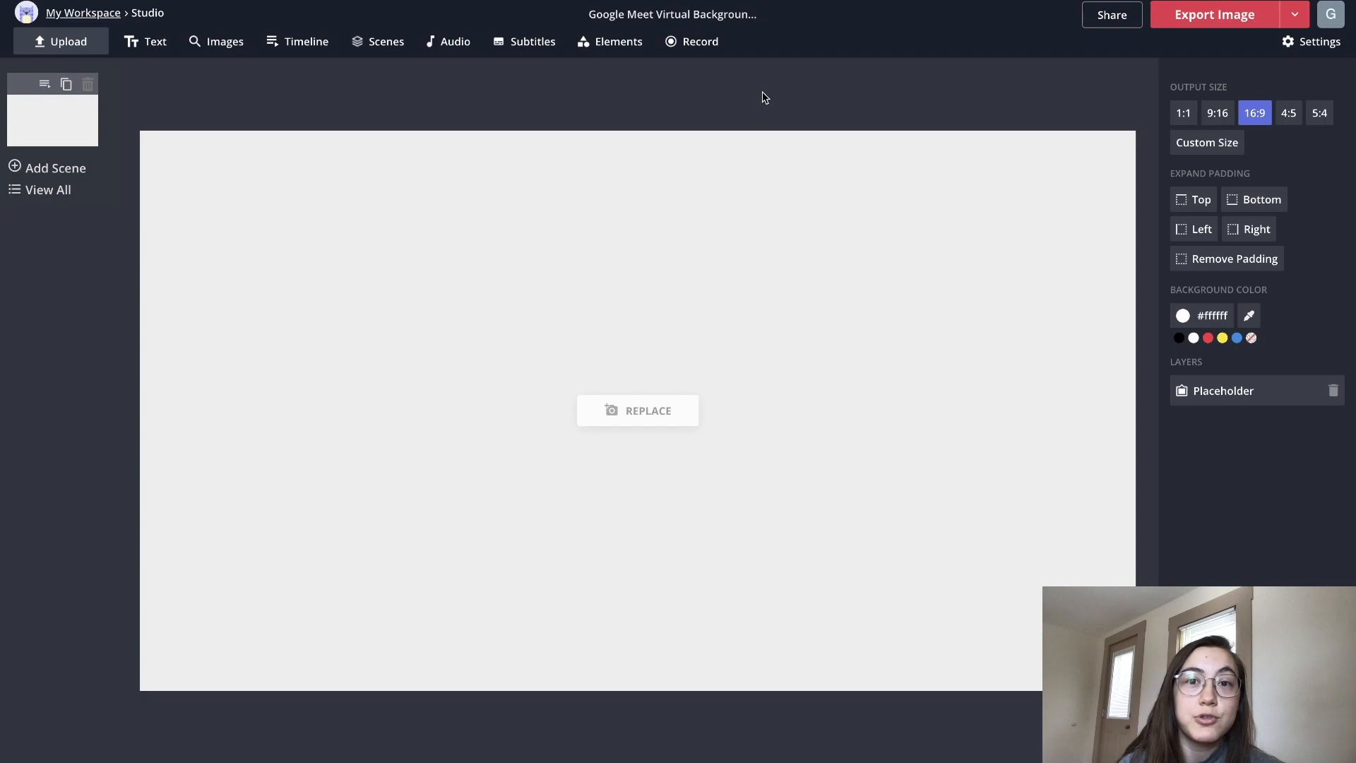
mouse_move(637, 418)
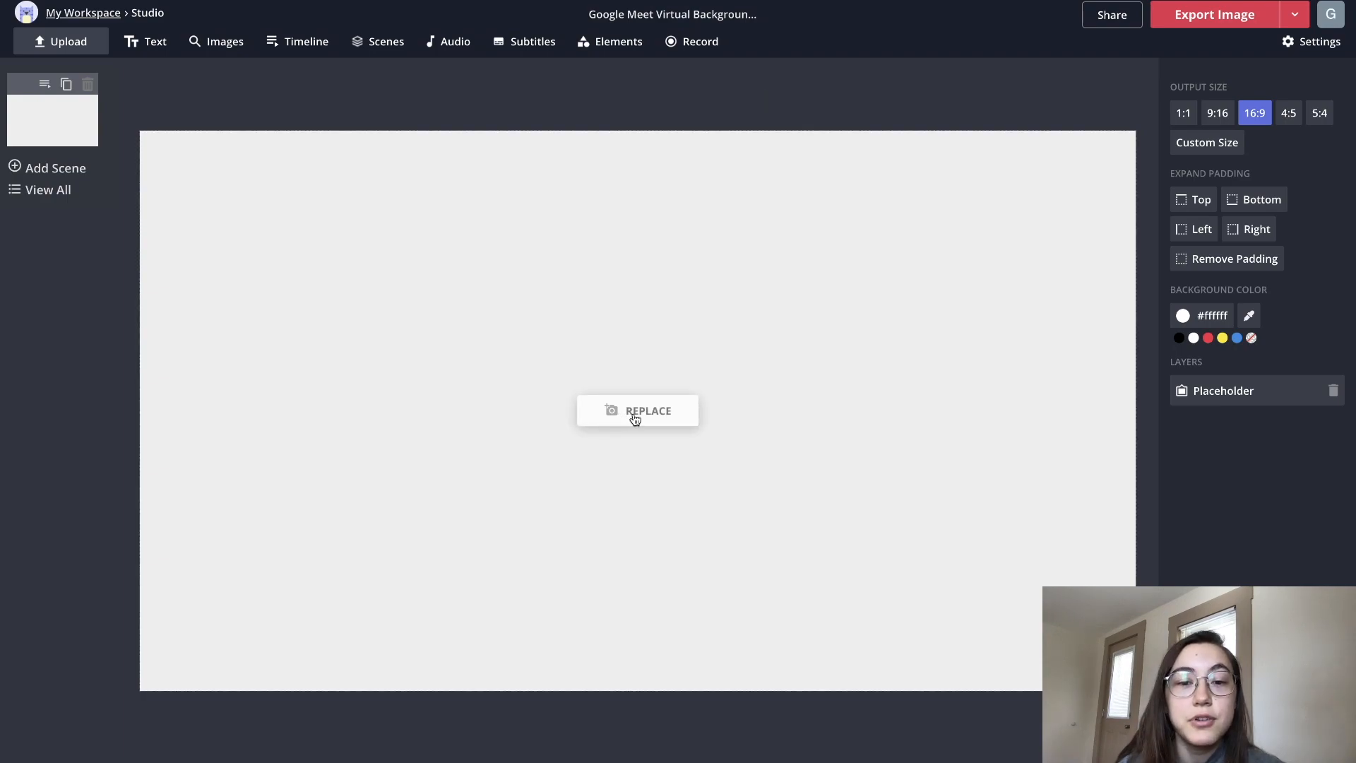
Start replacing the placeholder image, cancelling the computer file picker in favour of online search
click(637, 409)
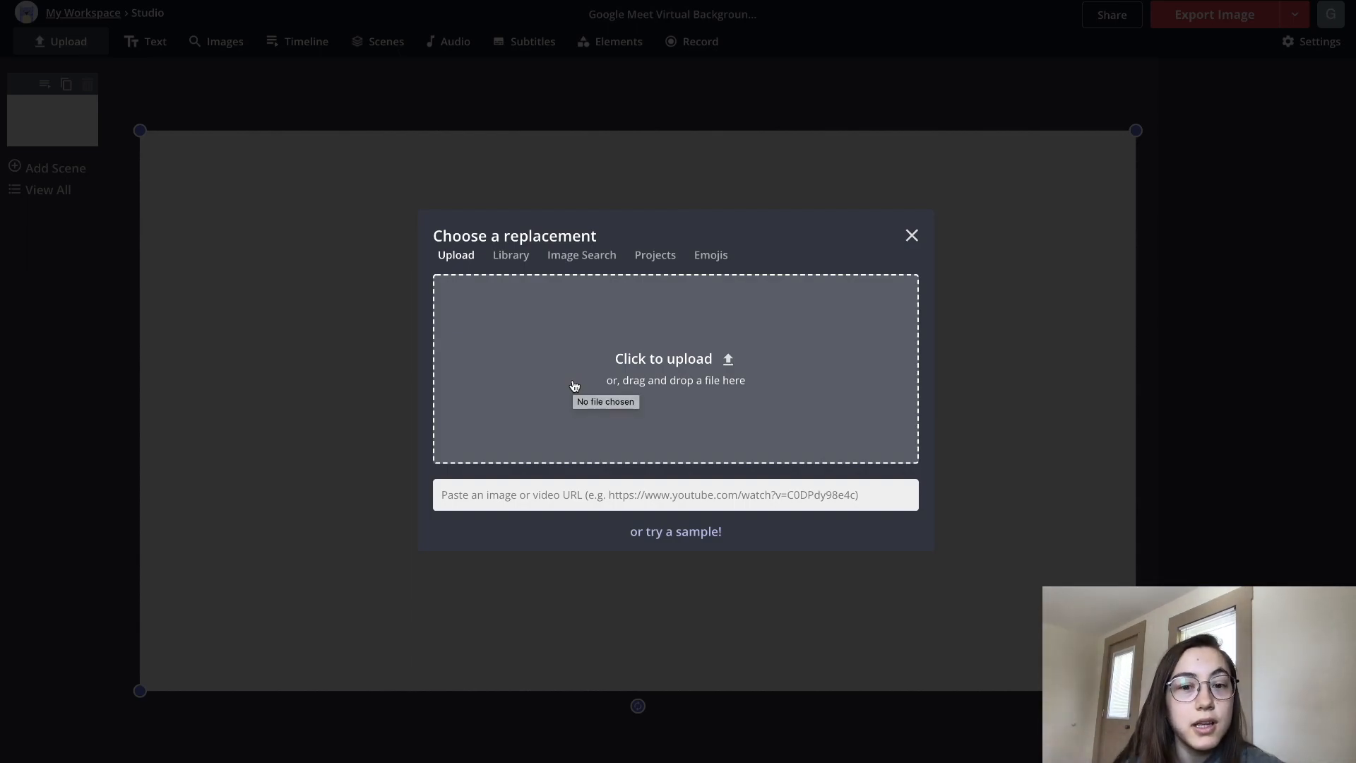
mouse_move(752, 405)
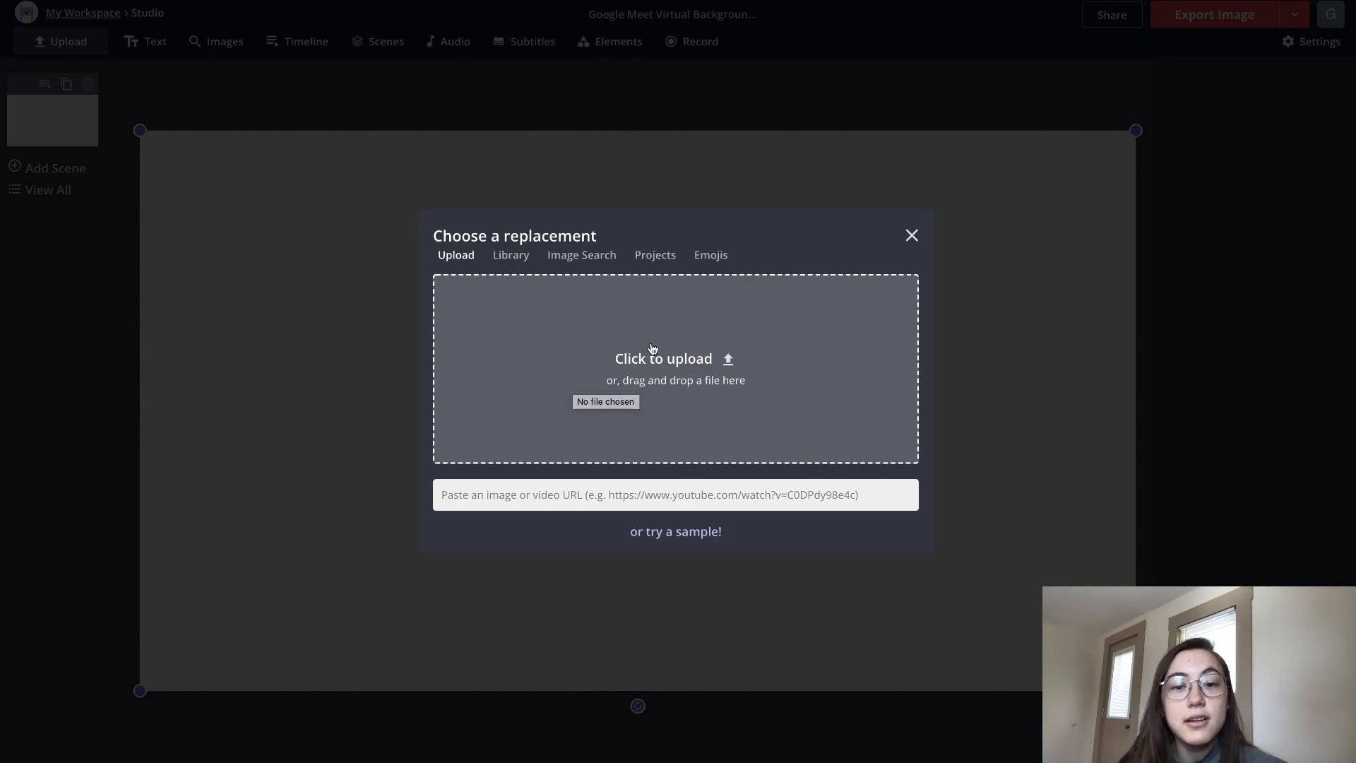
click(664, 358)
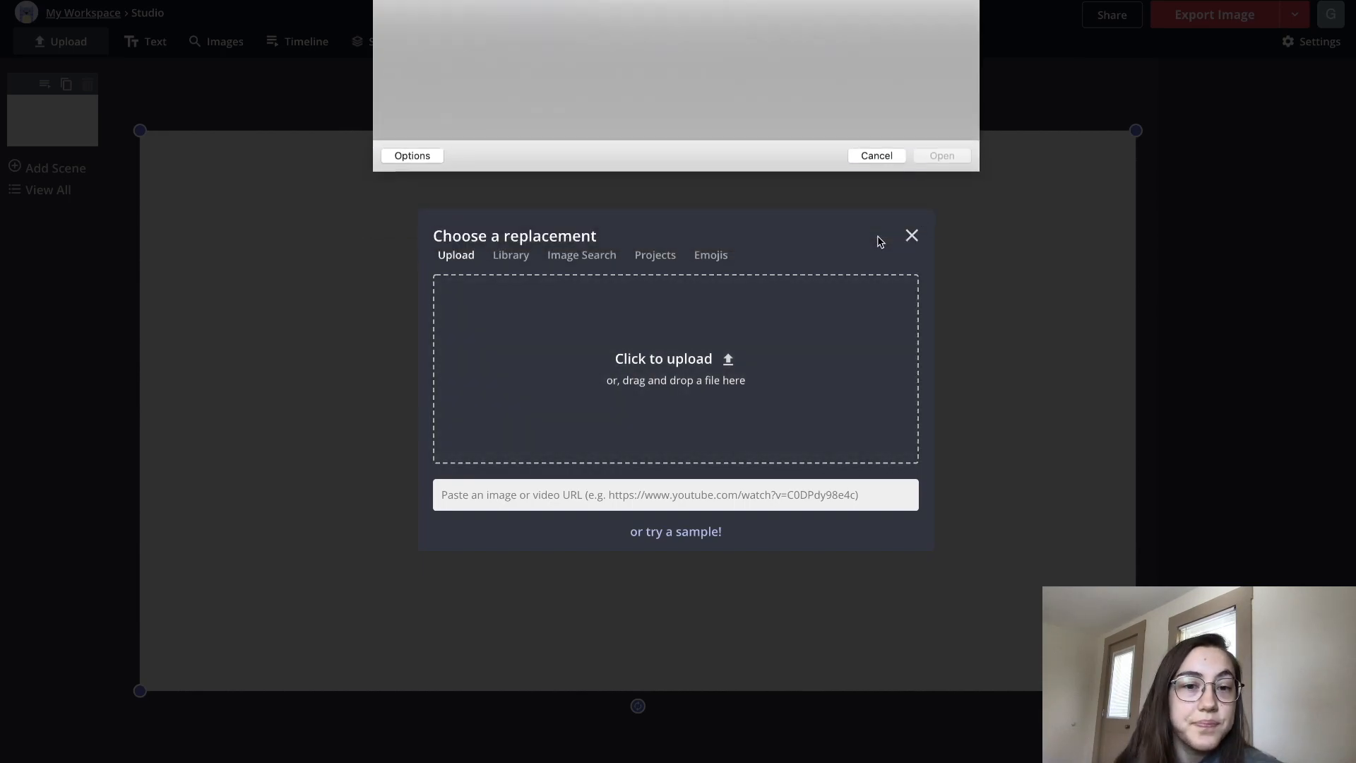
click(580, 253)
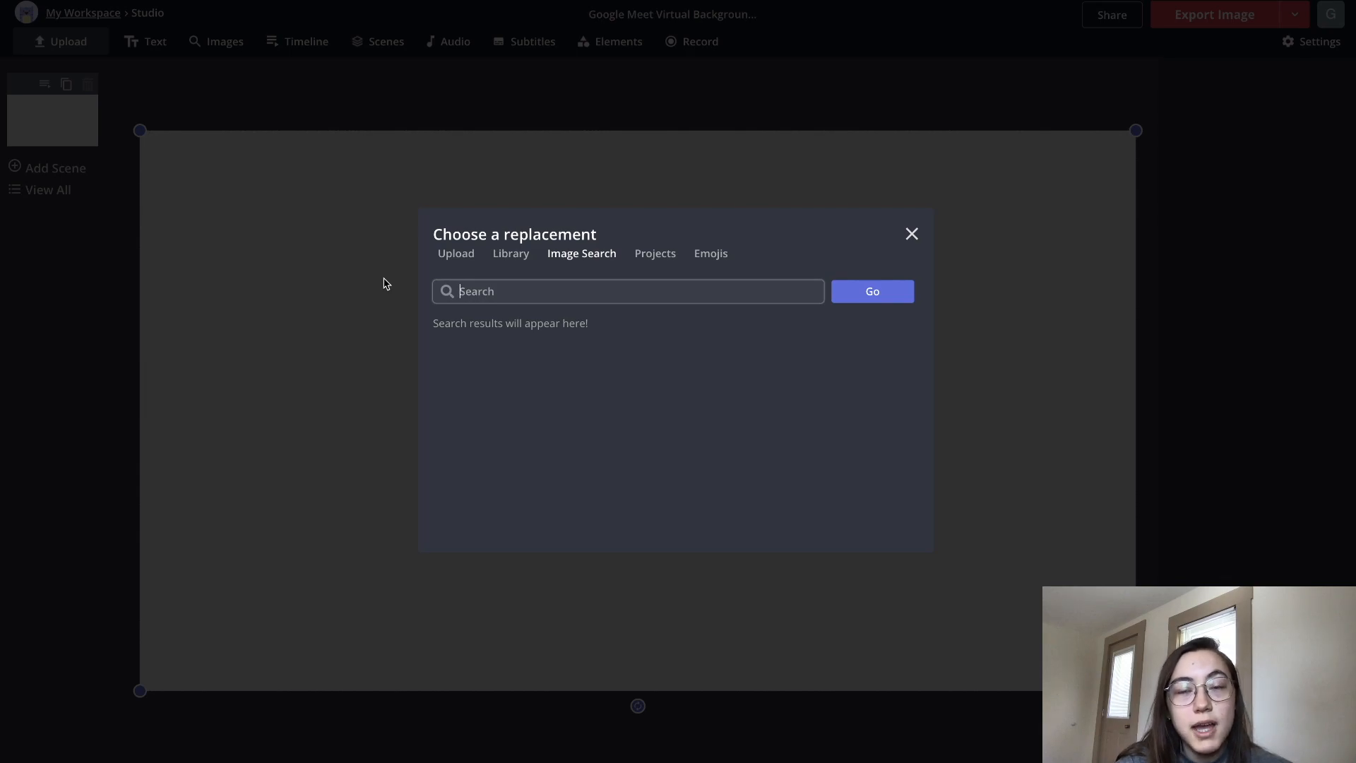
Search 'illustrated plant' and browse the results for a vintage botanical poster
text(illustrated plant)
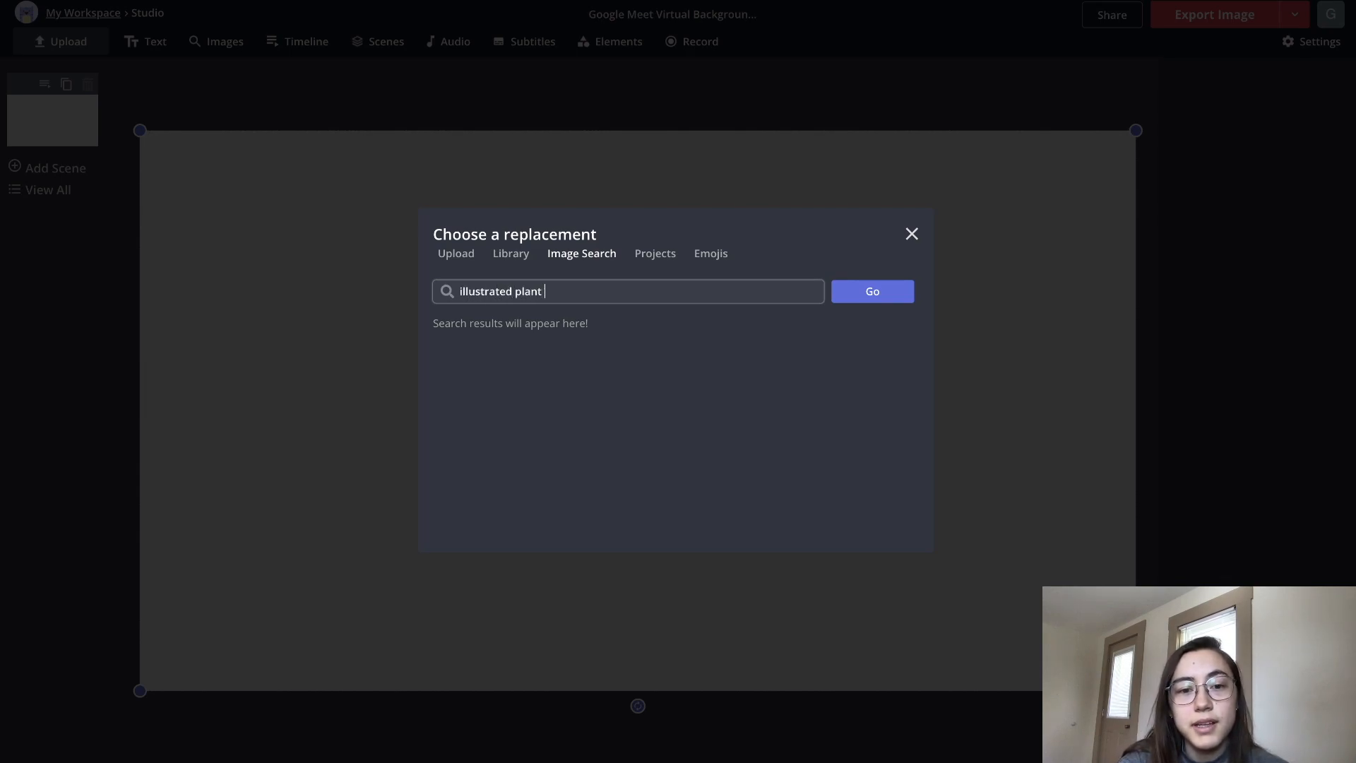
click(871, 291)
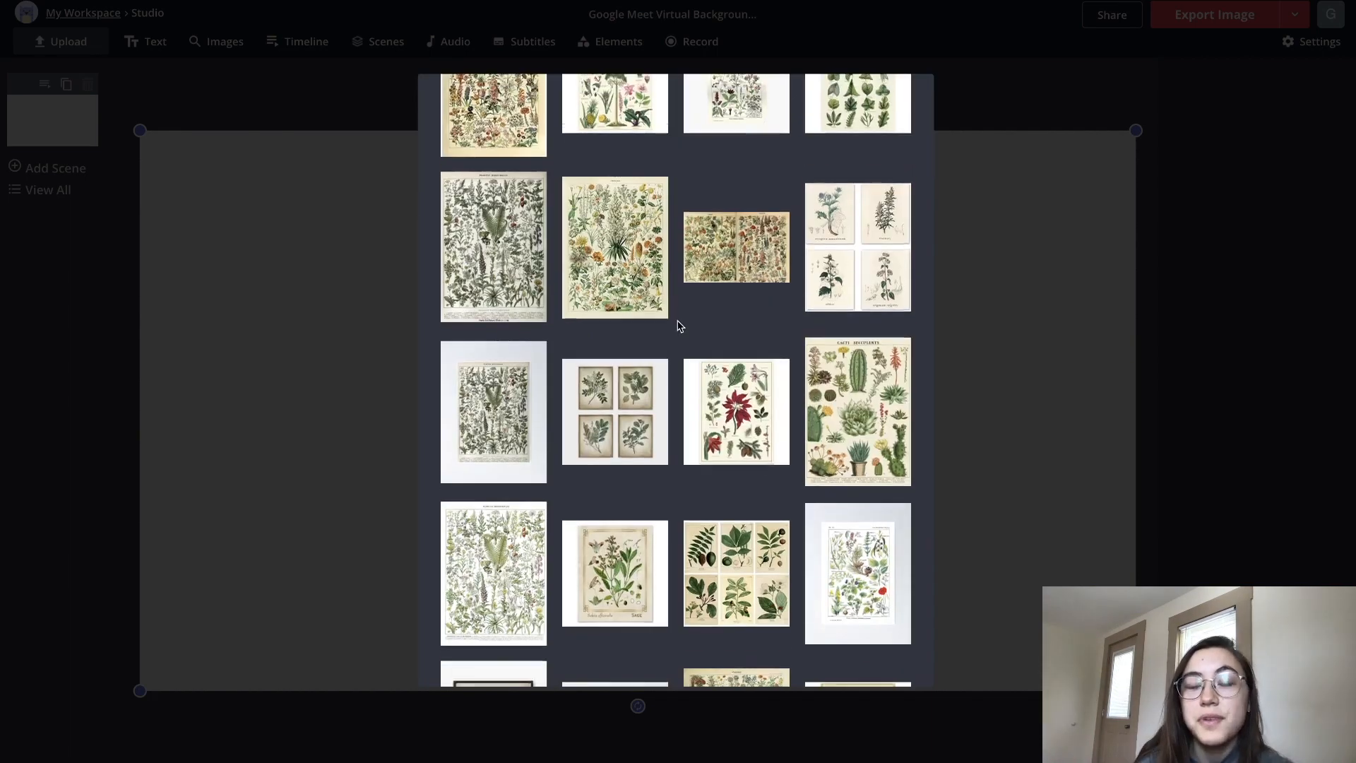
scroll(down, 3)
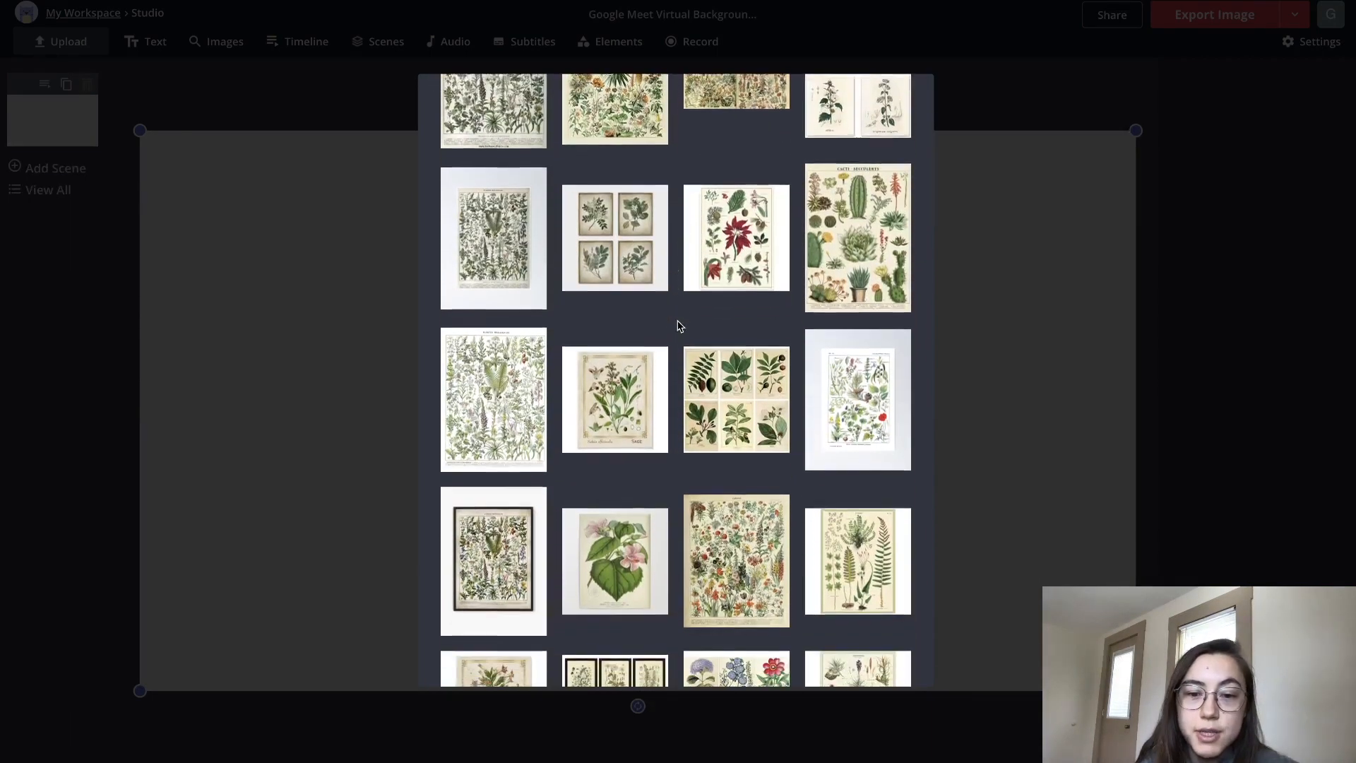
scroll(down, 3)
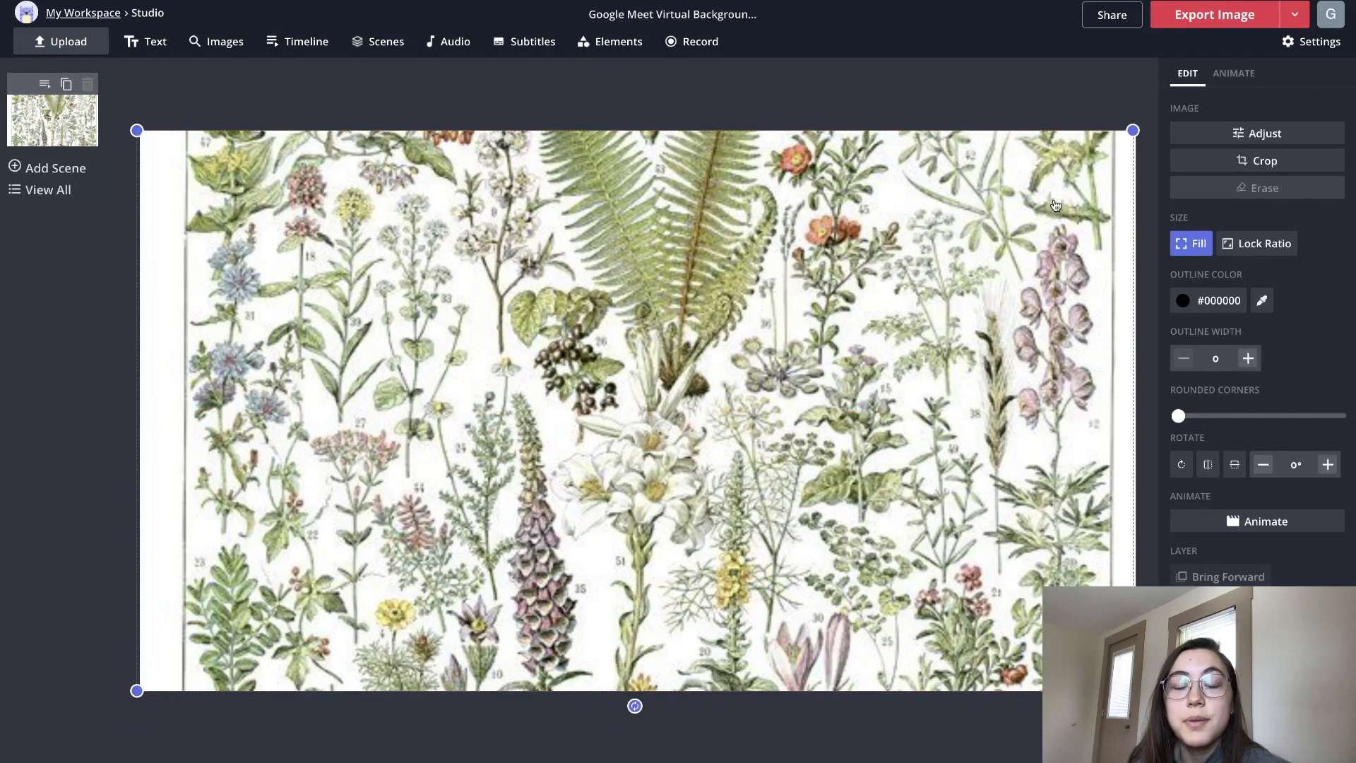
mouse_move(1278, 551)
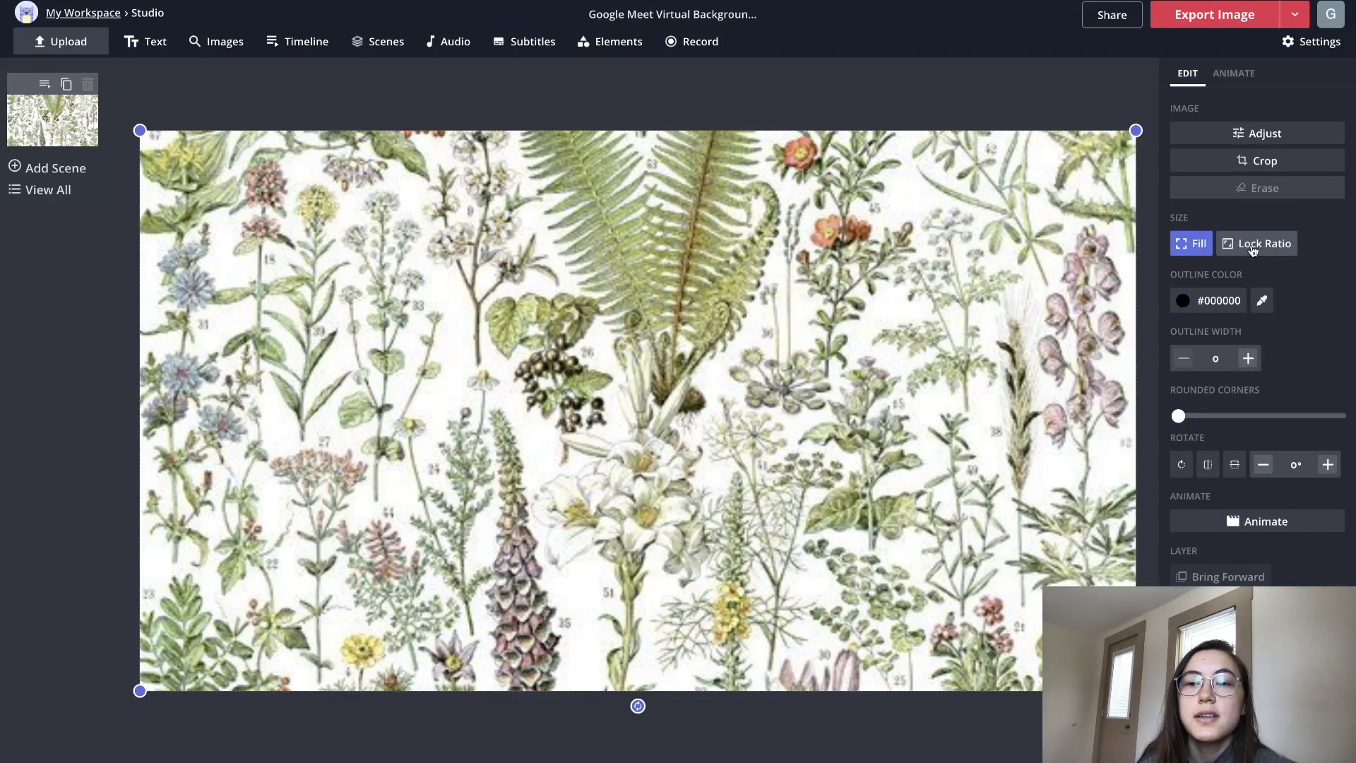
Lock the poster's original ratio and place it at the canvas's left edge for tiling
click(1257, 243)
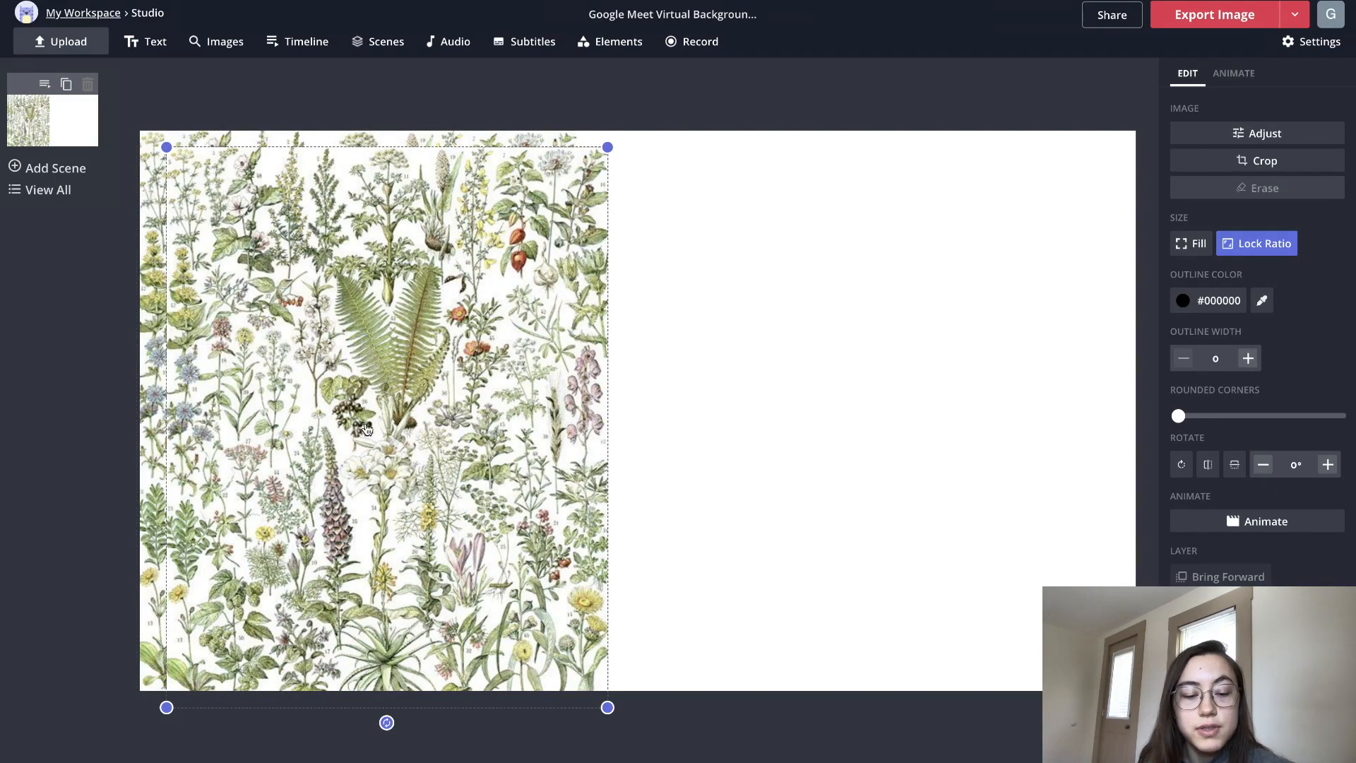
drag(607, 708, 1005, 691)
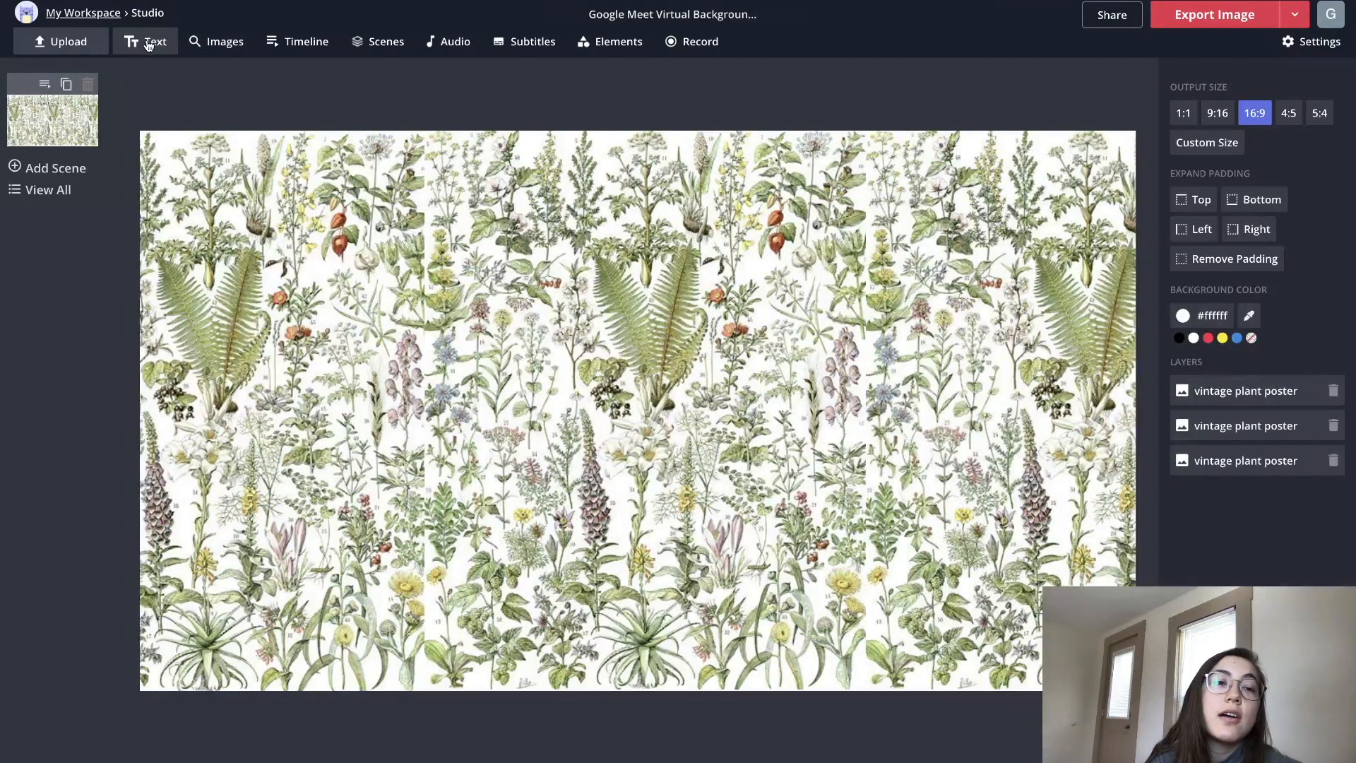
click(155, 41)
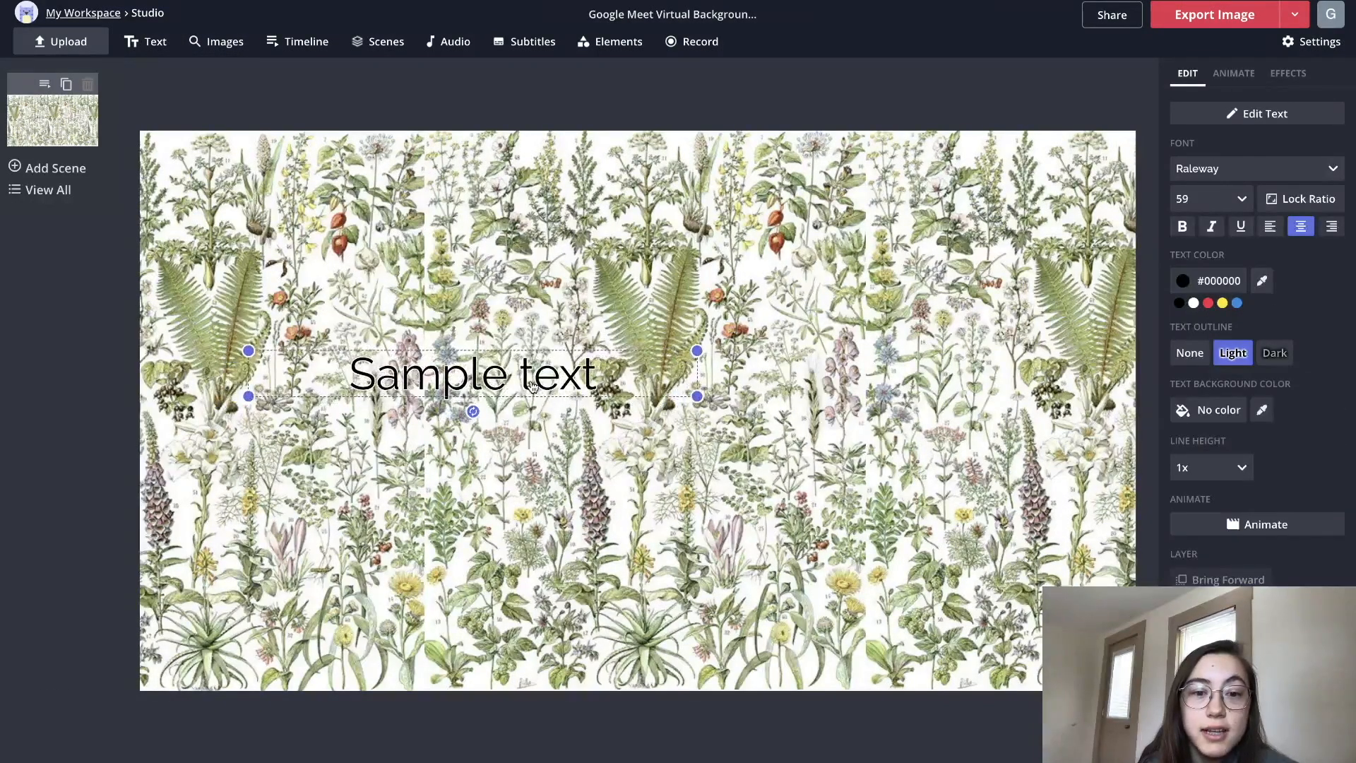
drag(474, 373, 696, 283)
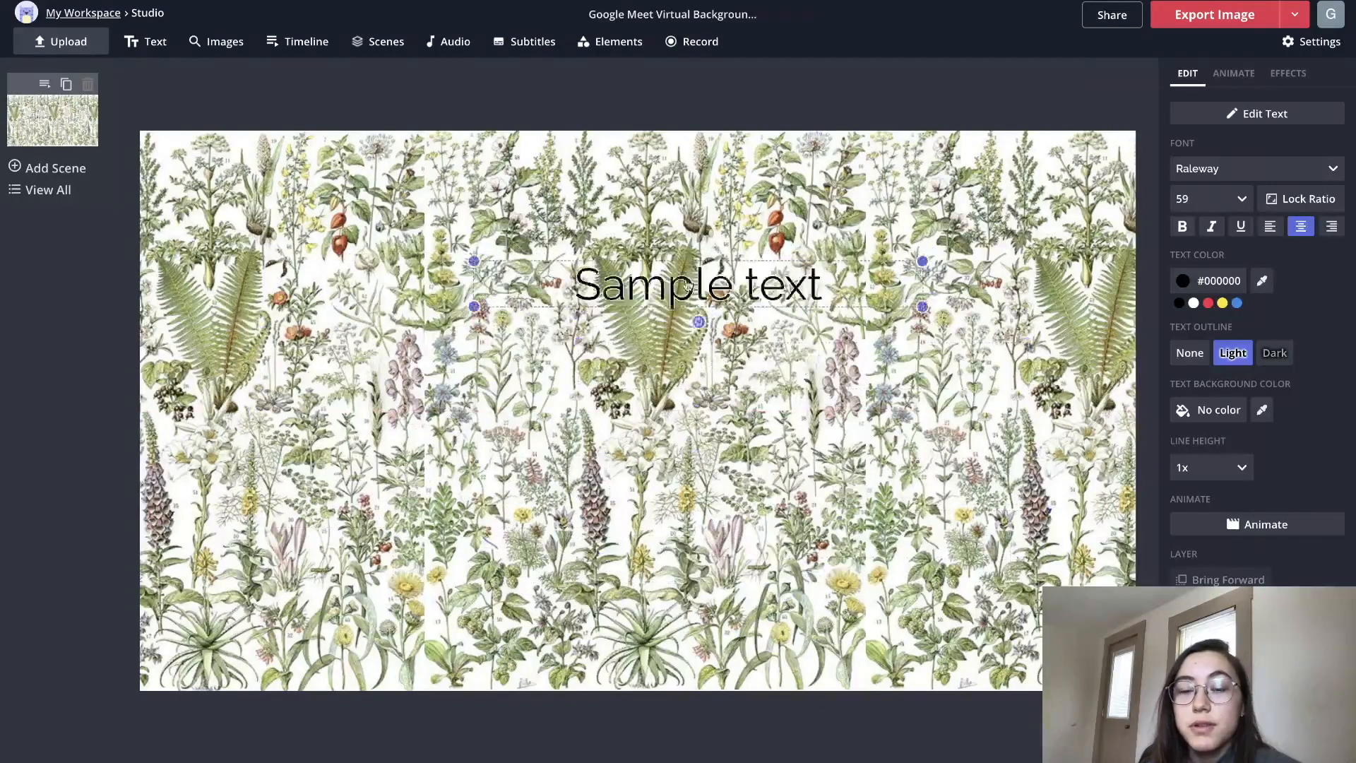
drag(697, 284, 567, 273)
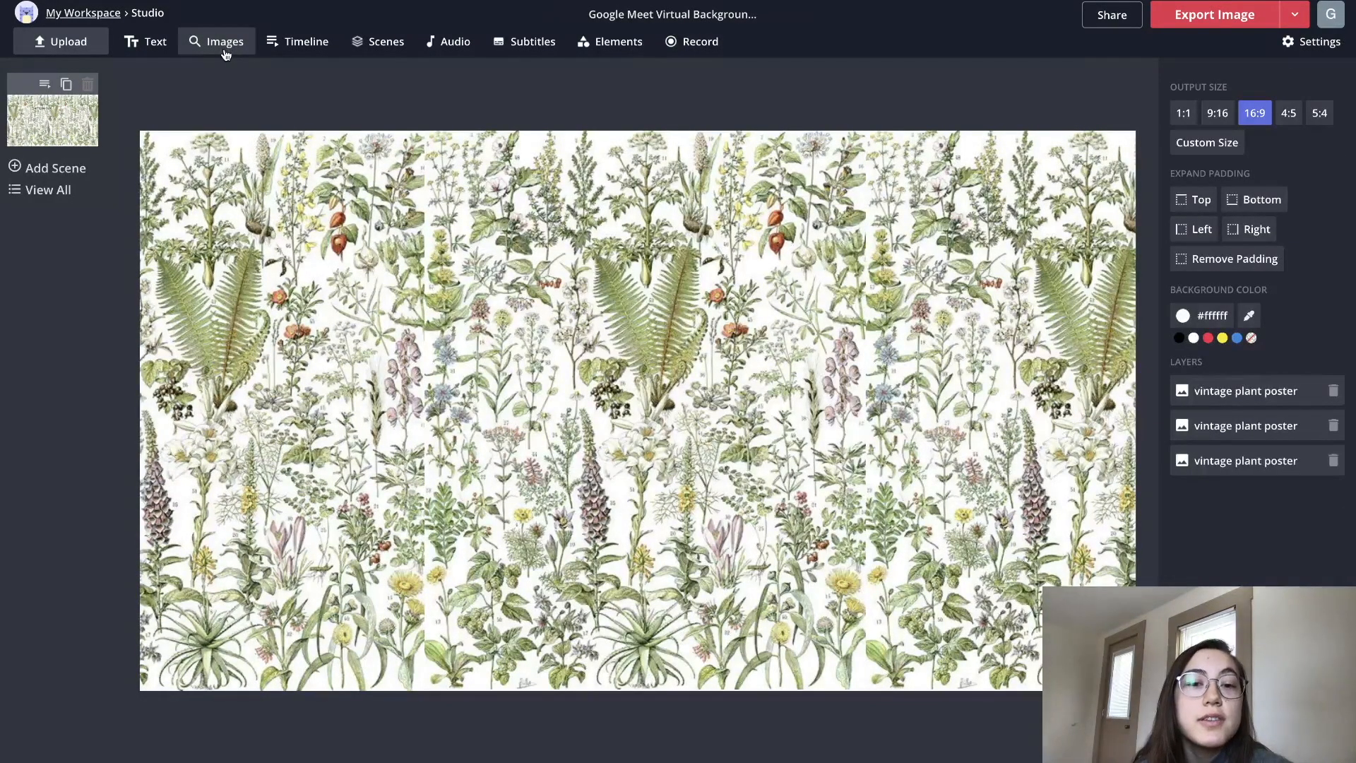
Add an image via online search for 'plant png' to find transparent potted plants
click(224, 41)
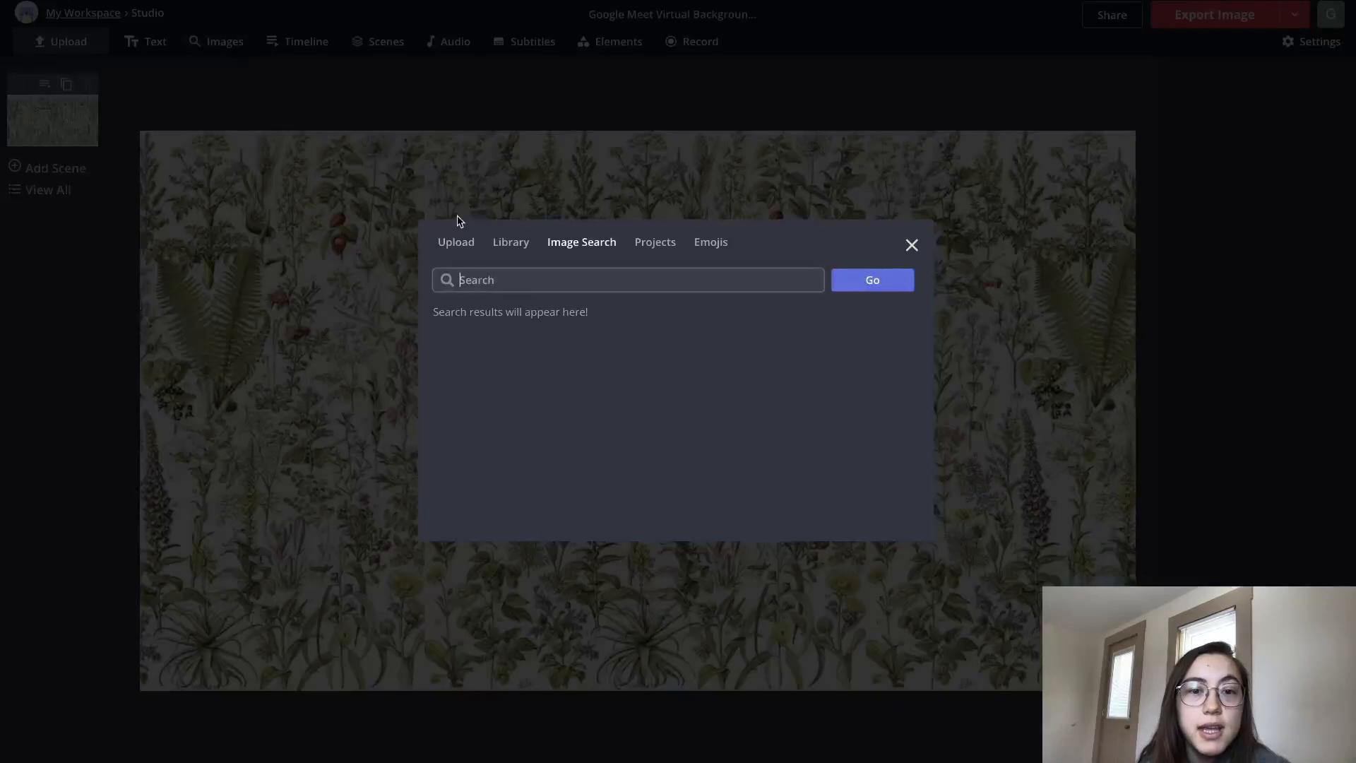
click(456, 242)
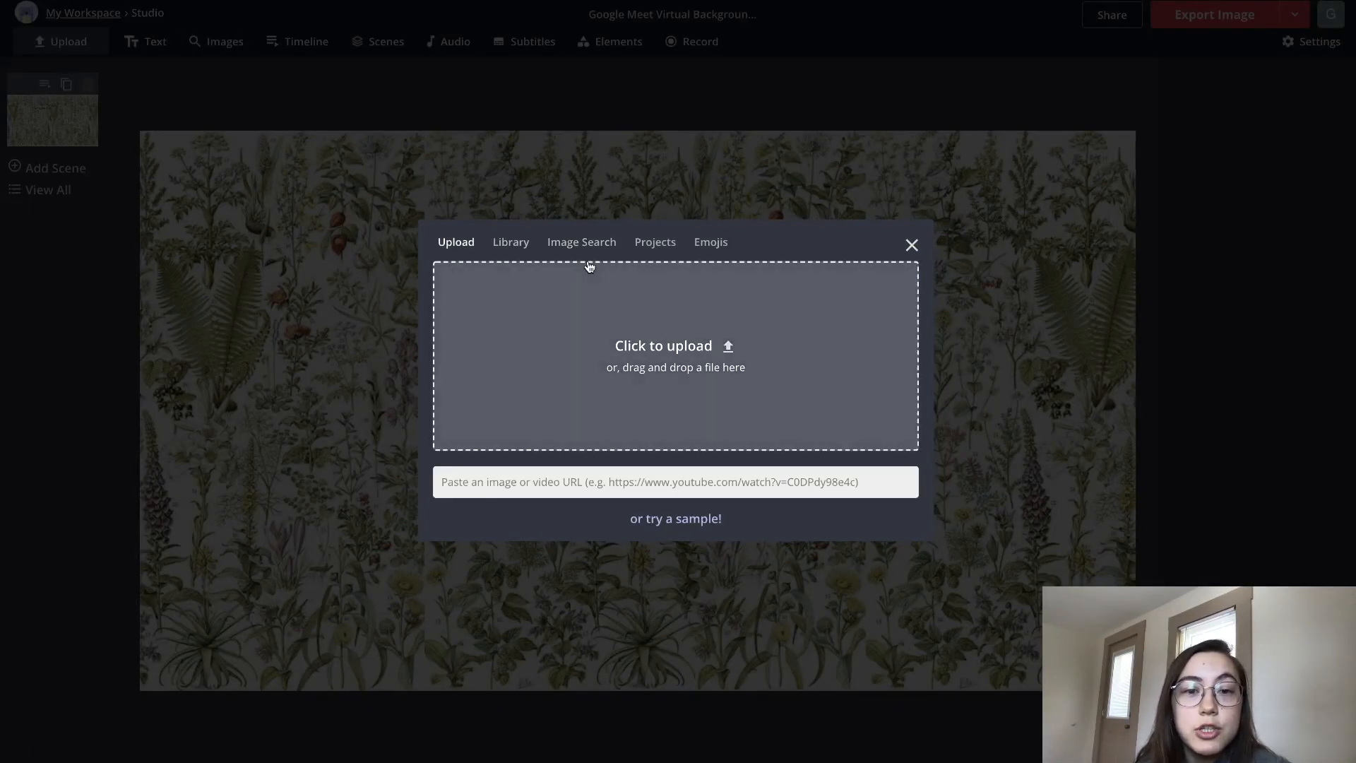
click(580, 241)
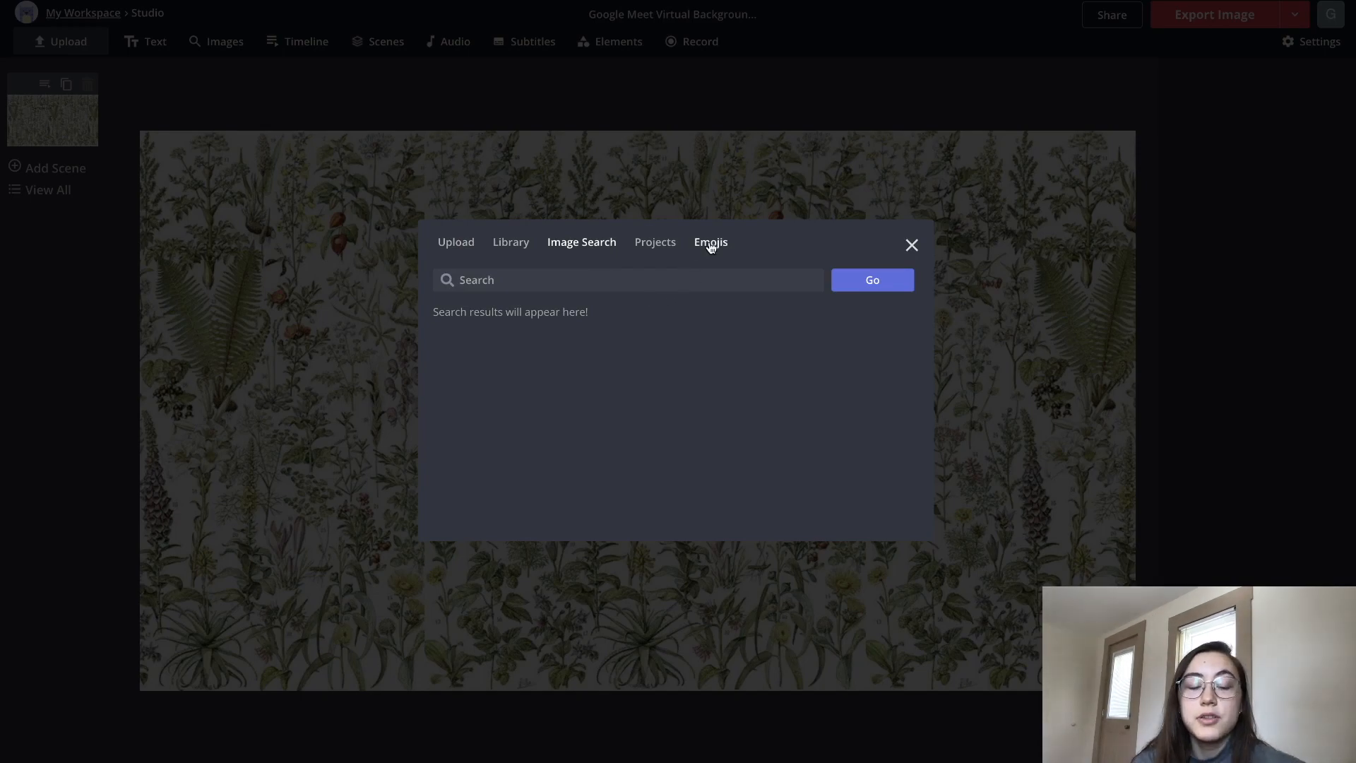
text(plant png)
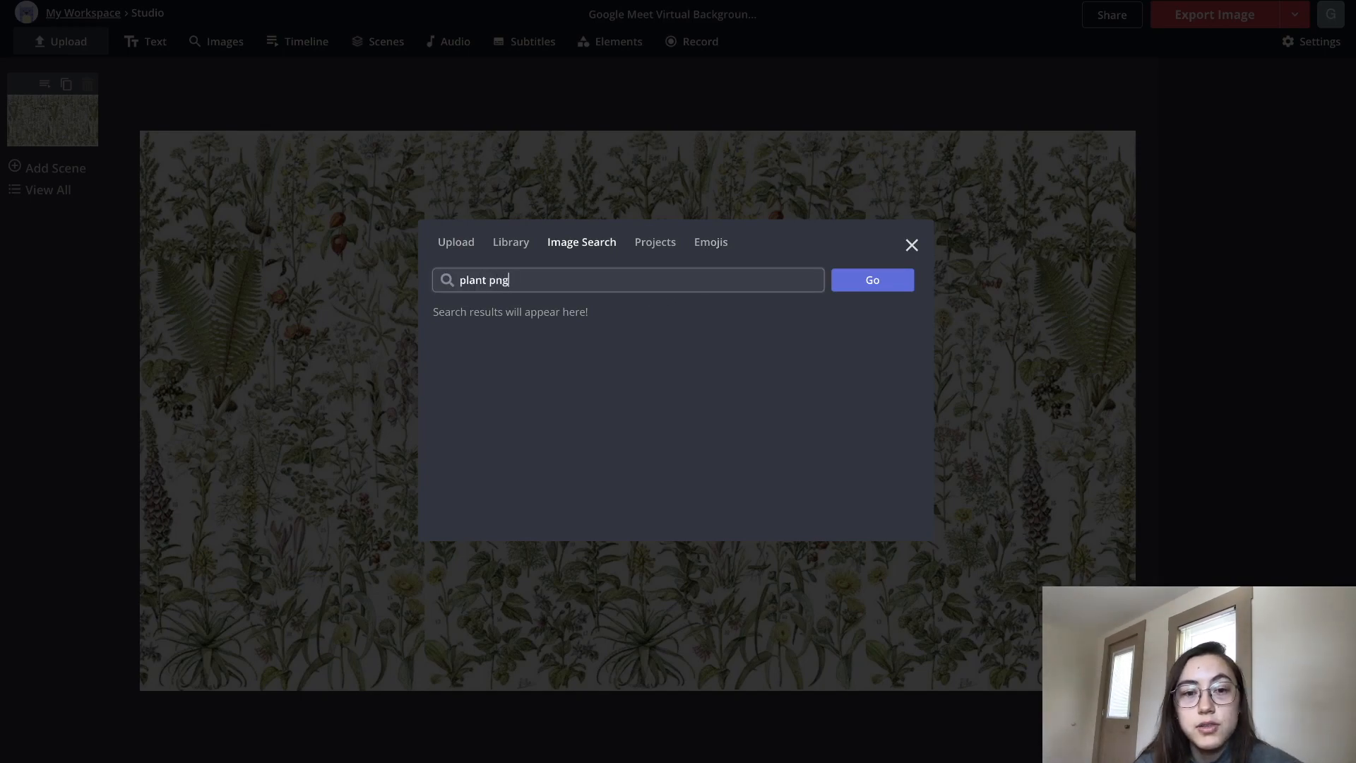
click(872, 279)
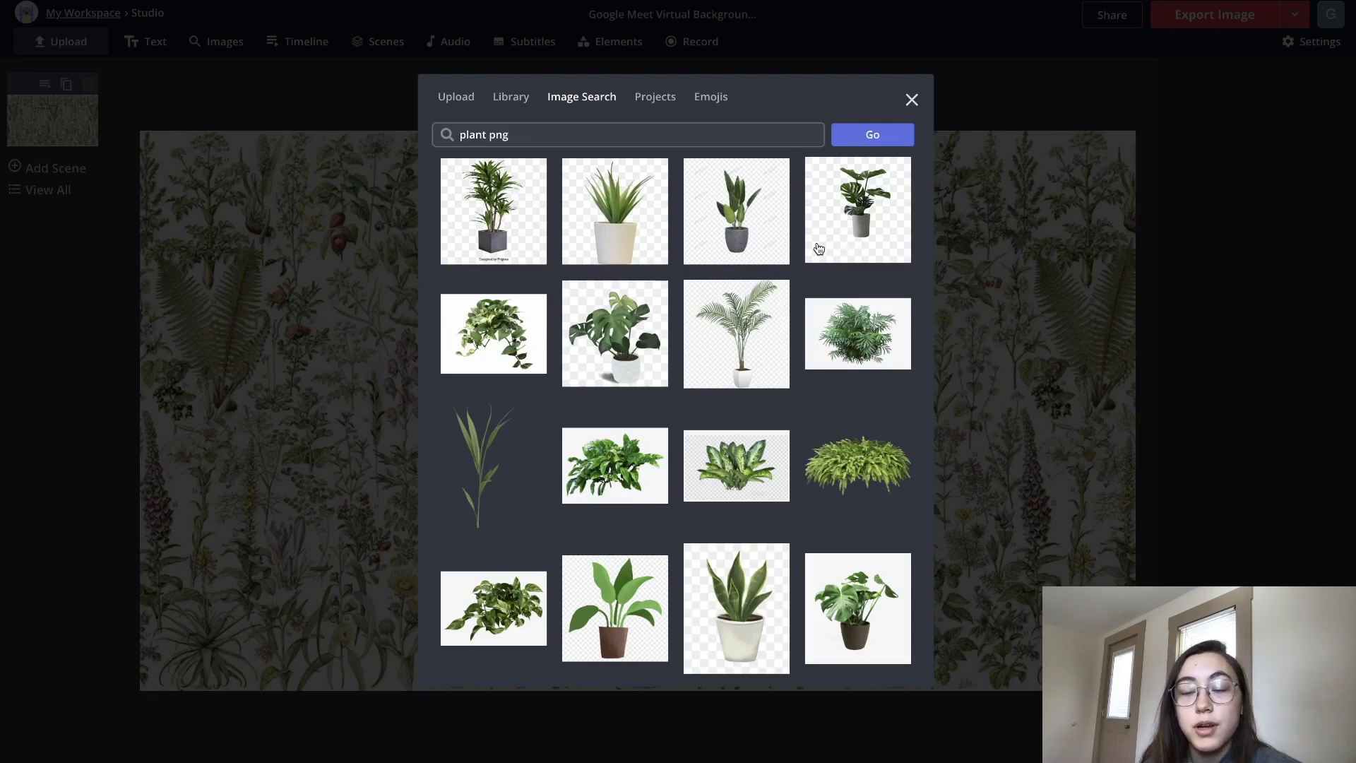
mouse_move(804, 230)
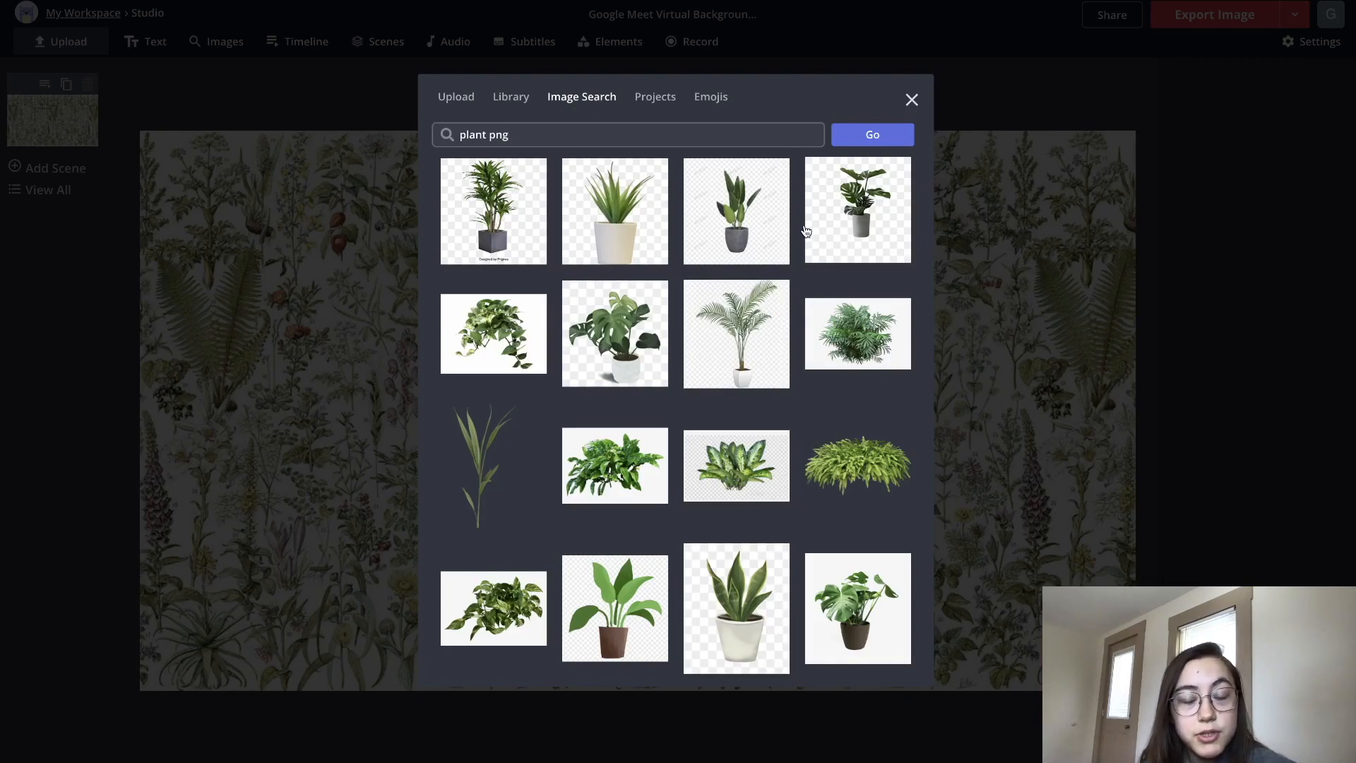
mouse_move(832, 209)
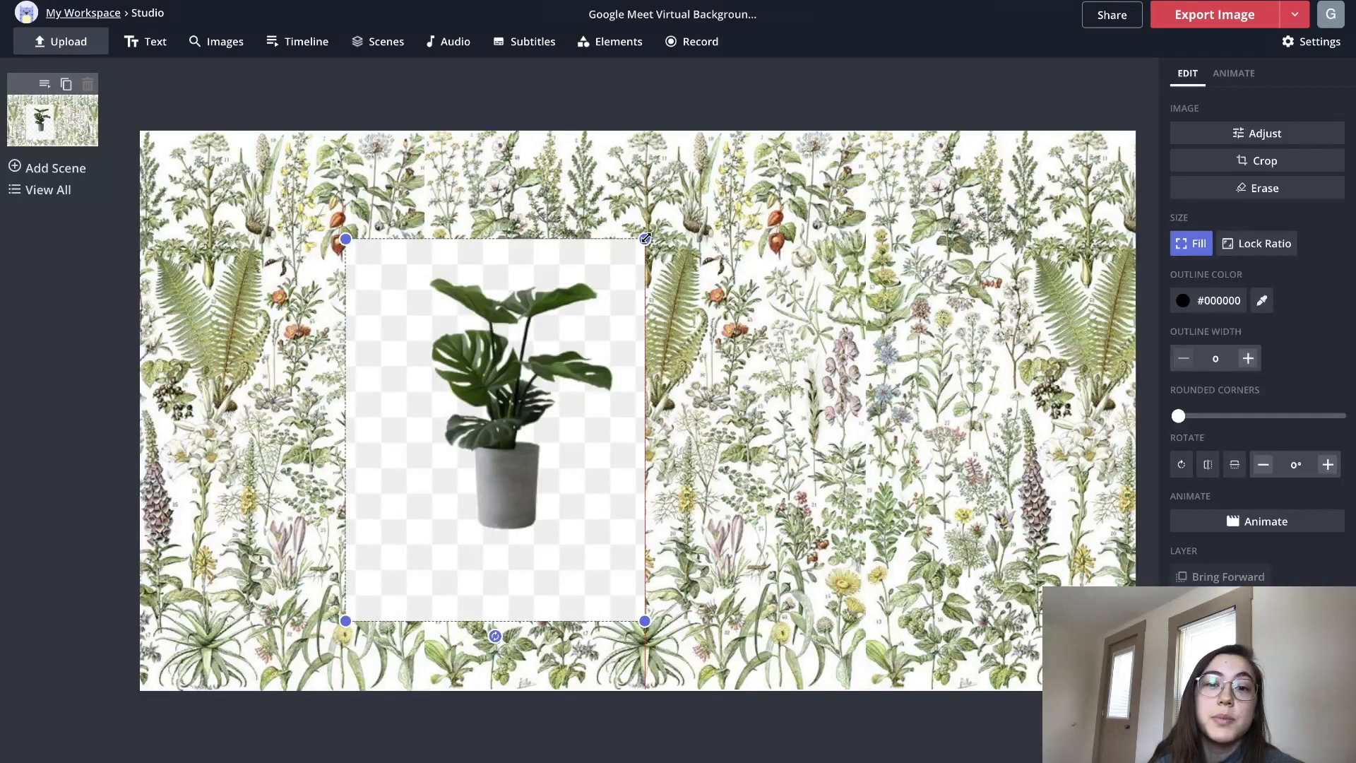
Place the potted monstera in the lower-left corner and start erasing its background
drag(496, 430, 298, 483)
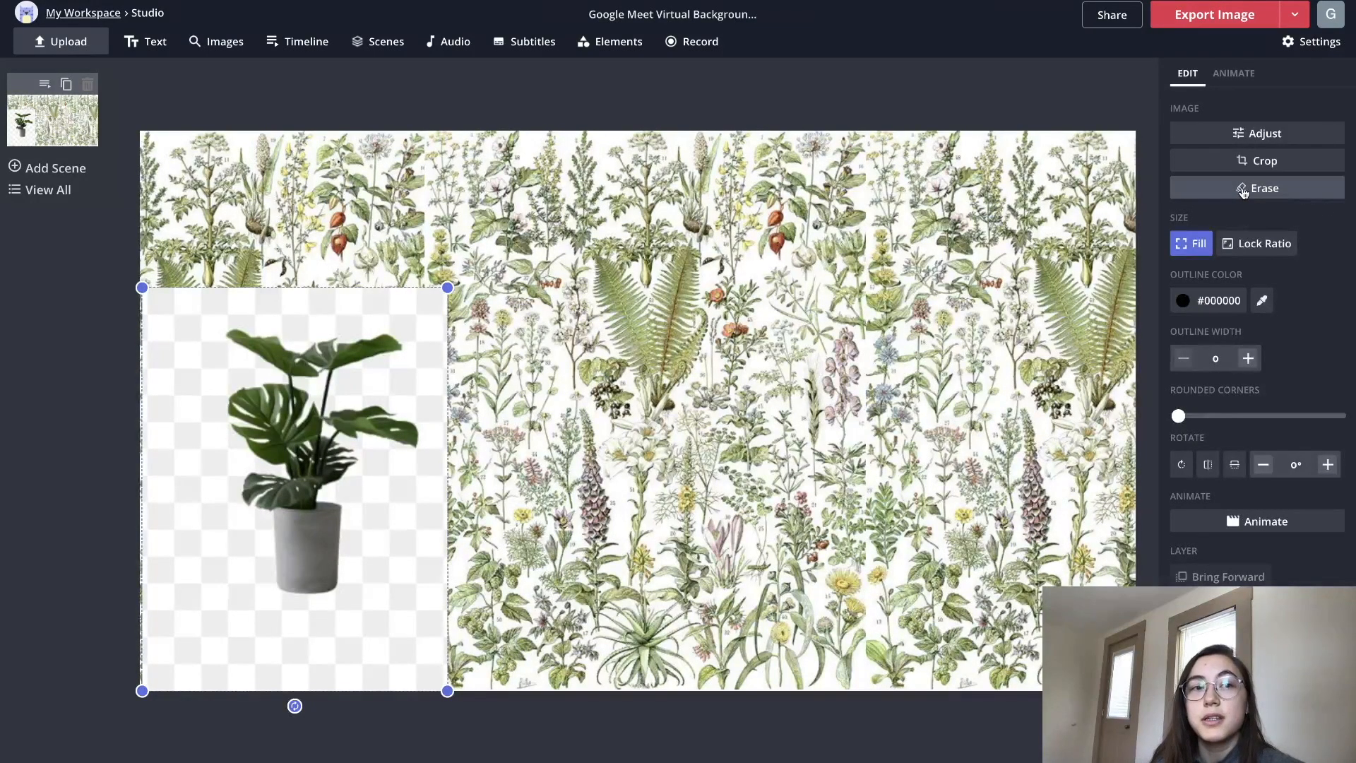
click(1263, 188)
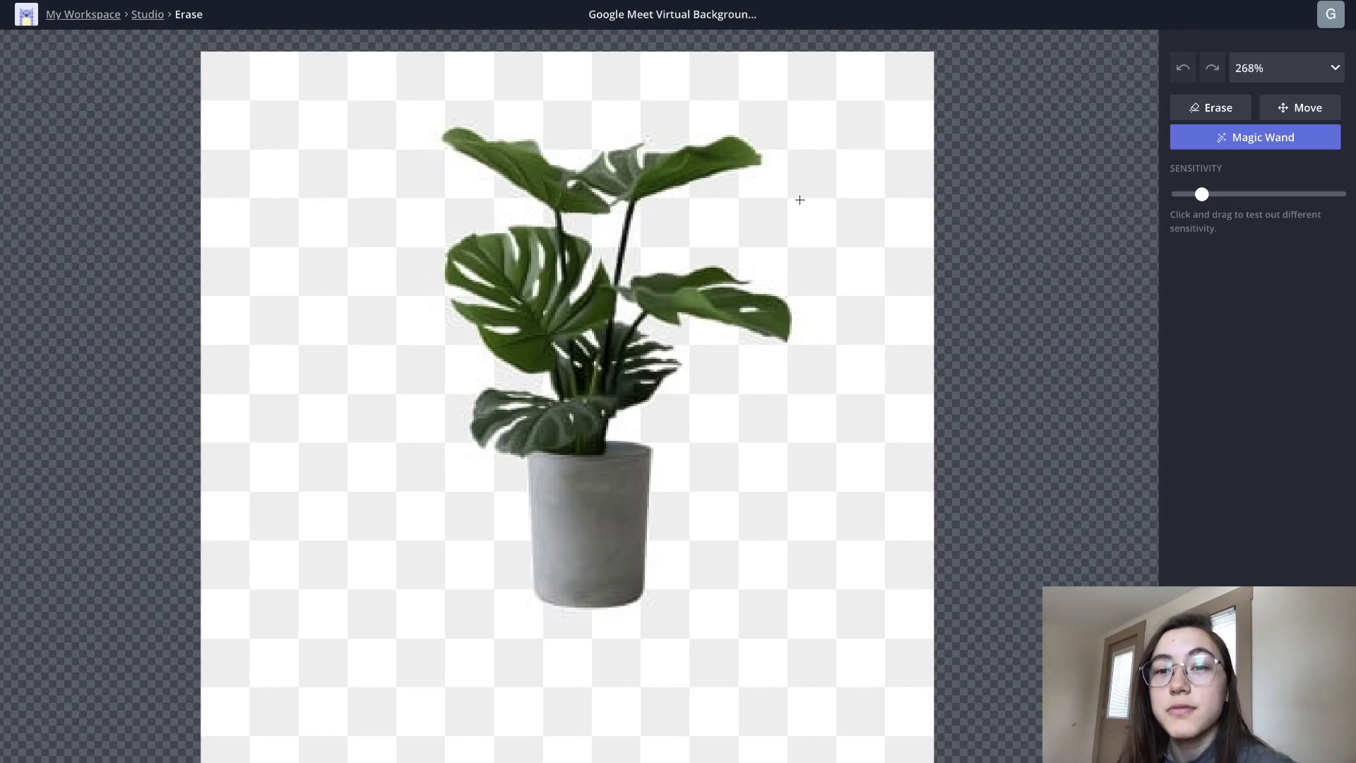
mouse_move(806, 191)
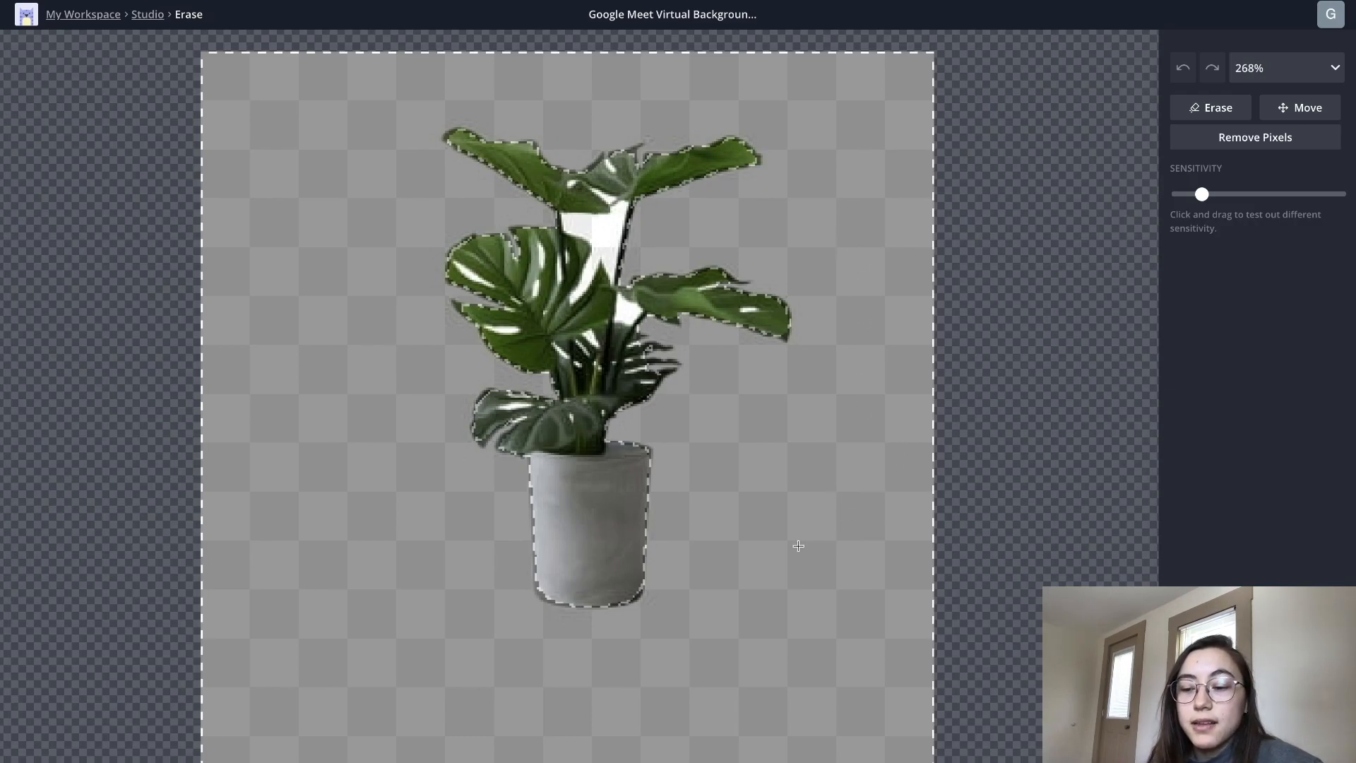
Remove the magic-wand-selected white pixels around the monstera and finish erasing
click(1255, 137)
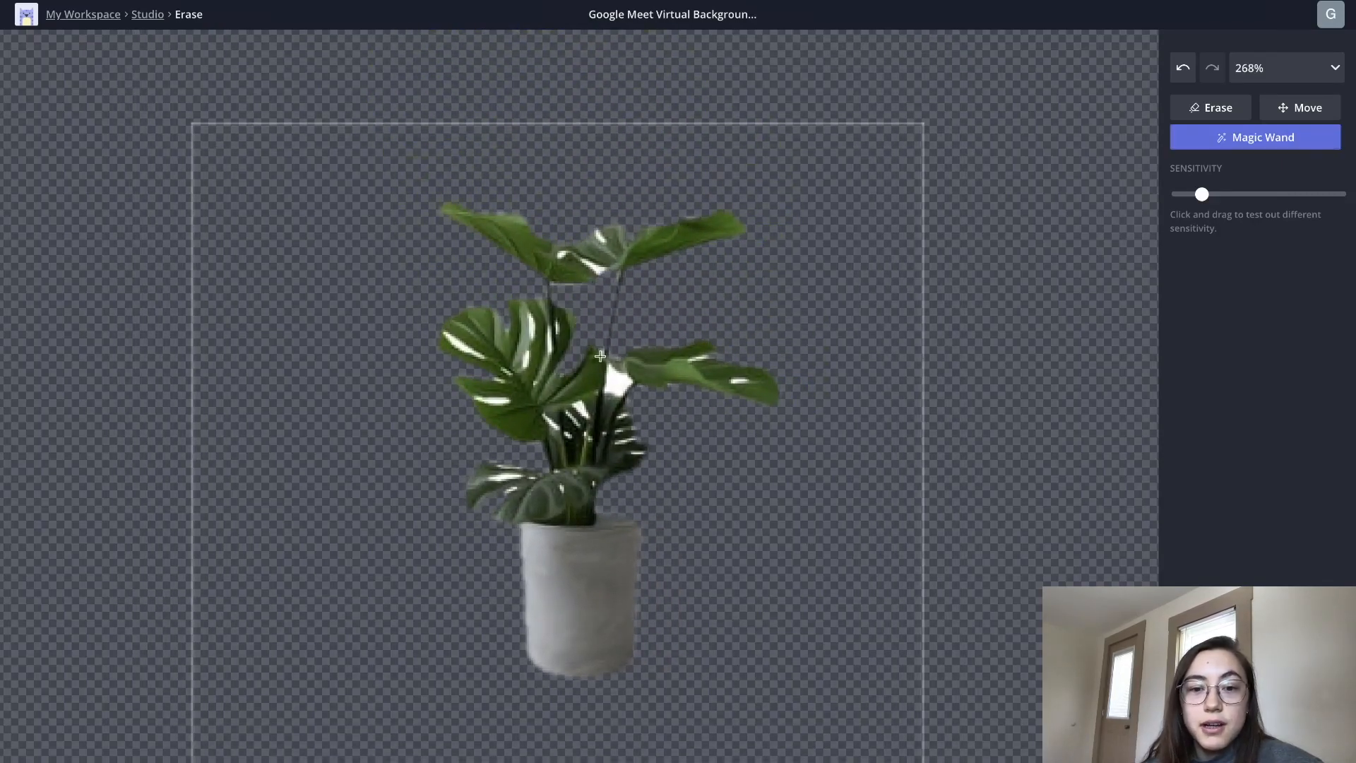
click(1211, 108)
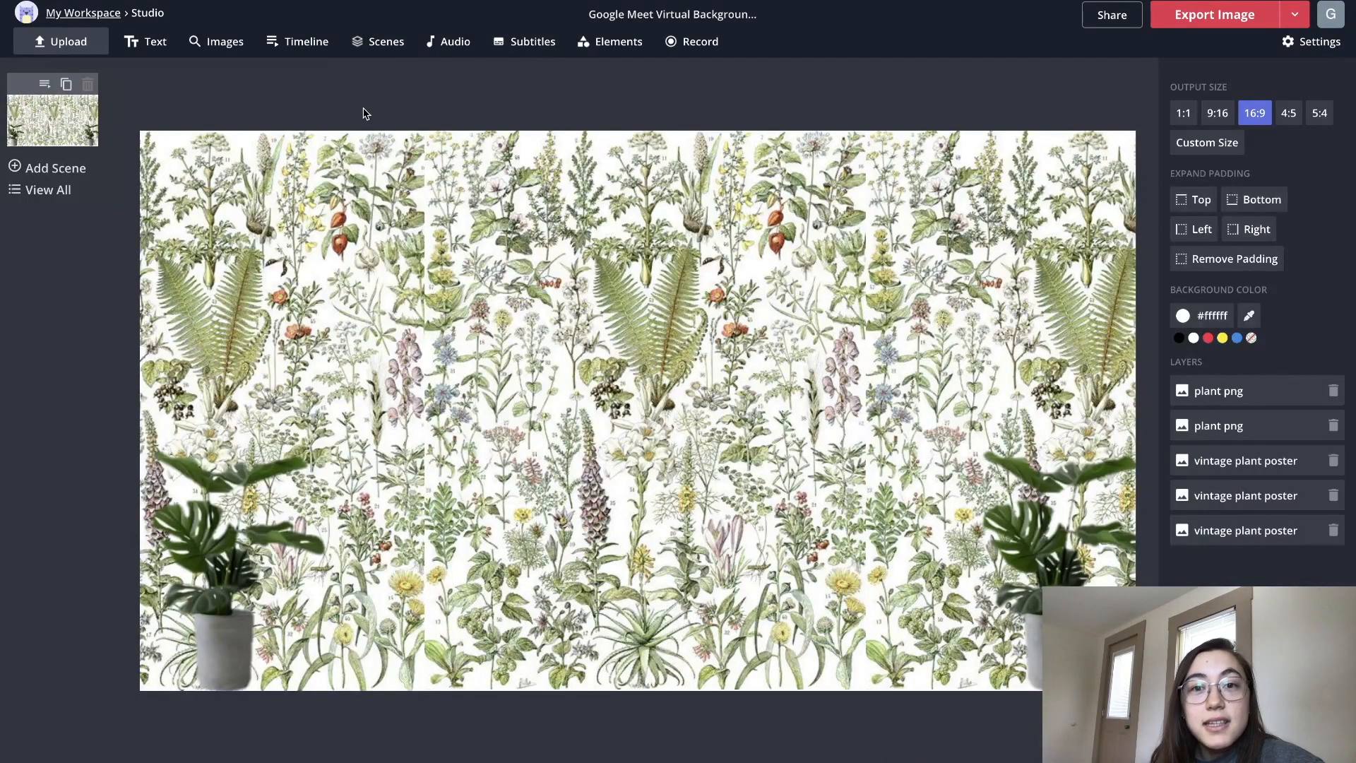
mouse_move(729, 121)
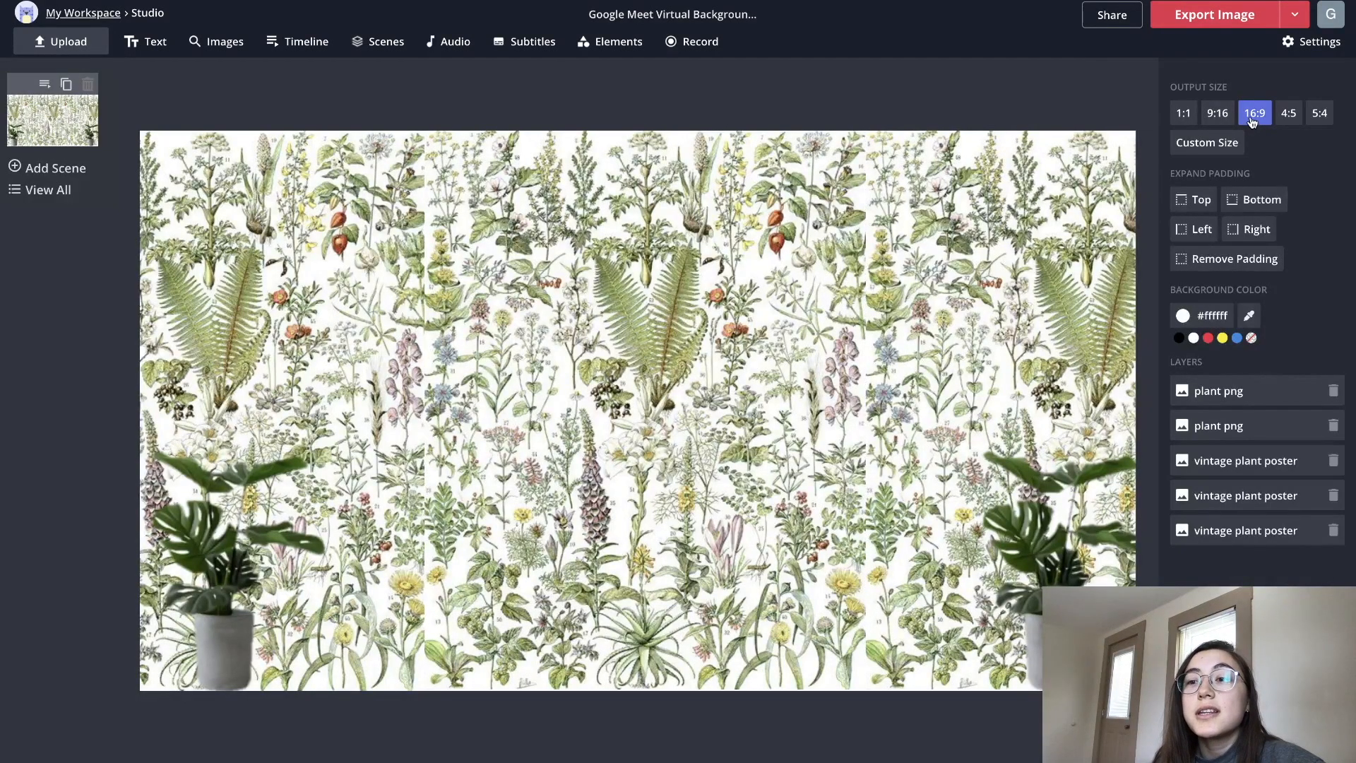
mouse_move(1262, 146)
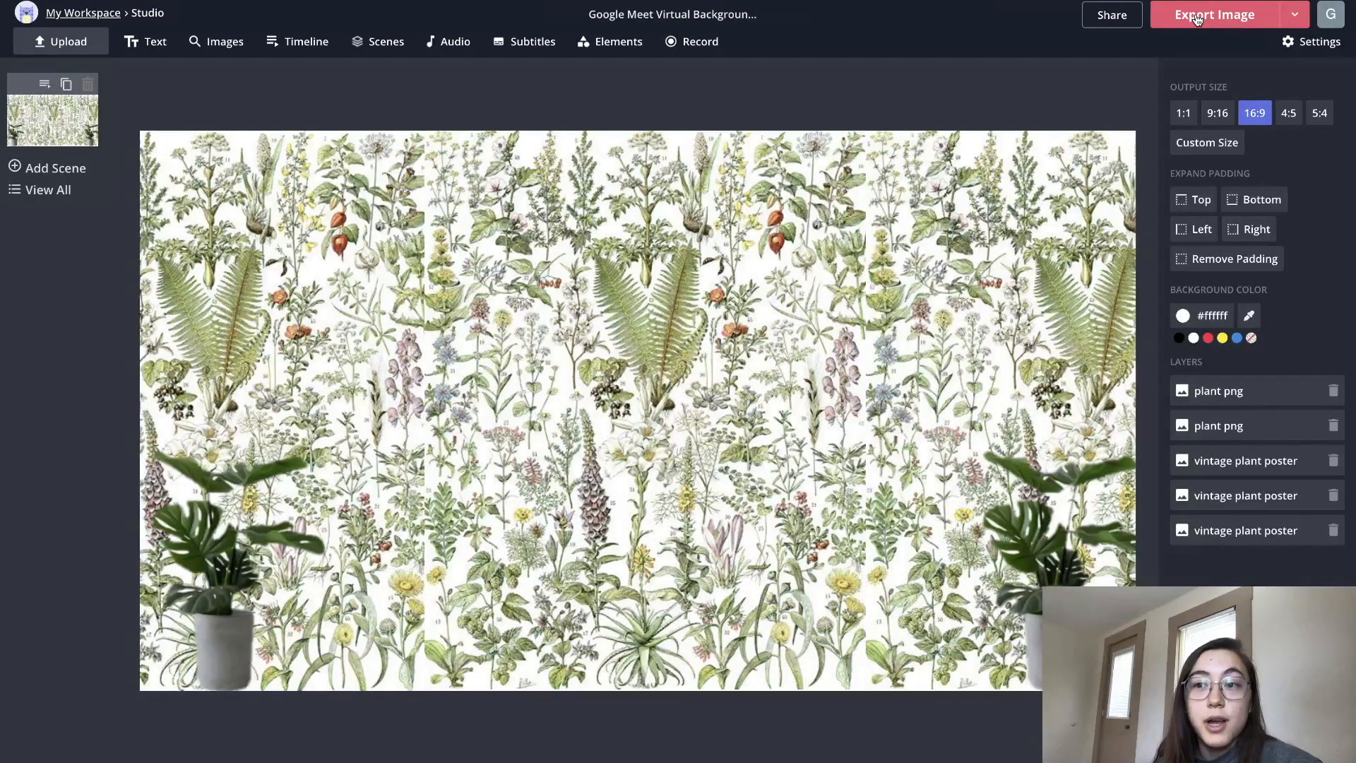
Export the finished botanical background with both monsteras as an image
click(1214, 14)
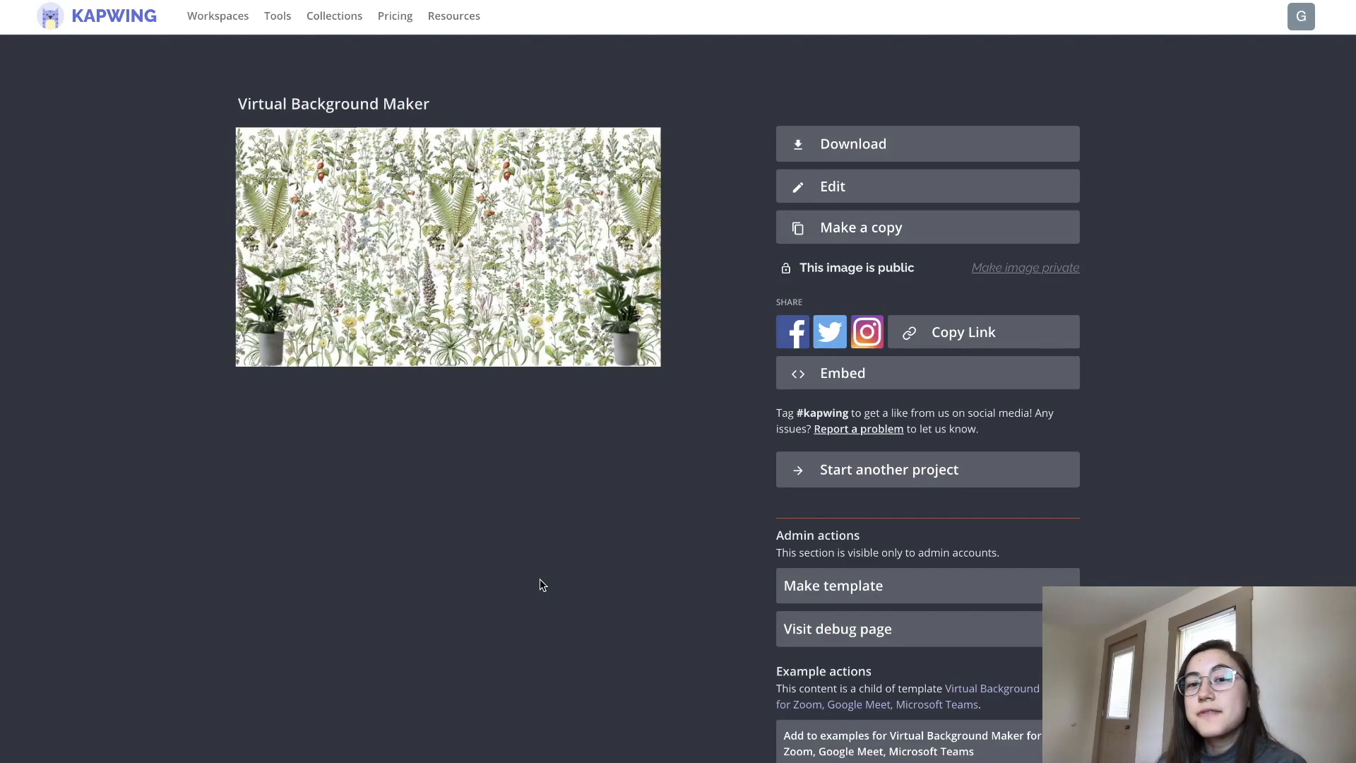
mouse_move(540, 483)
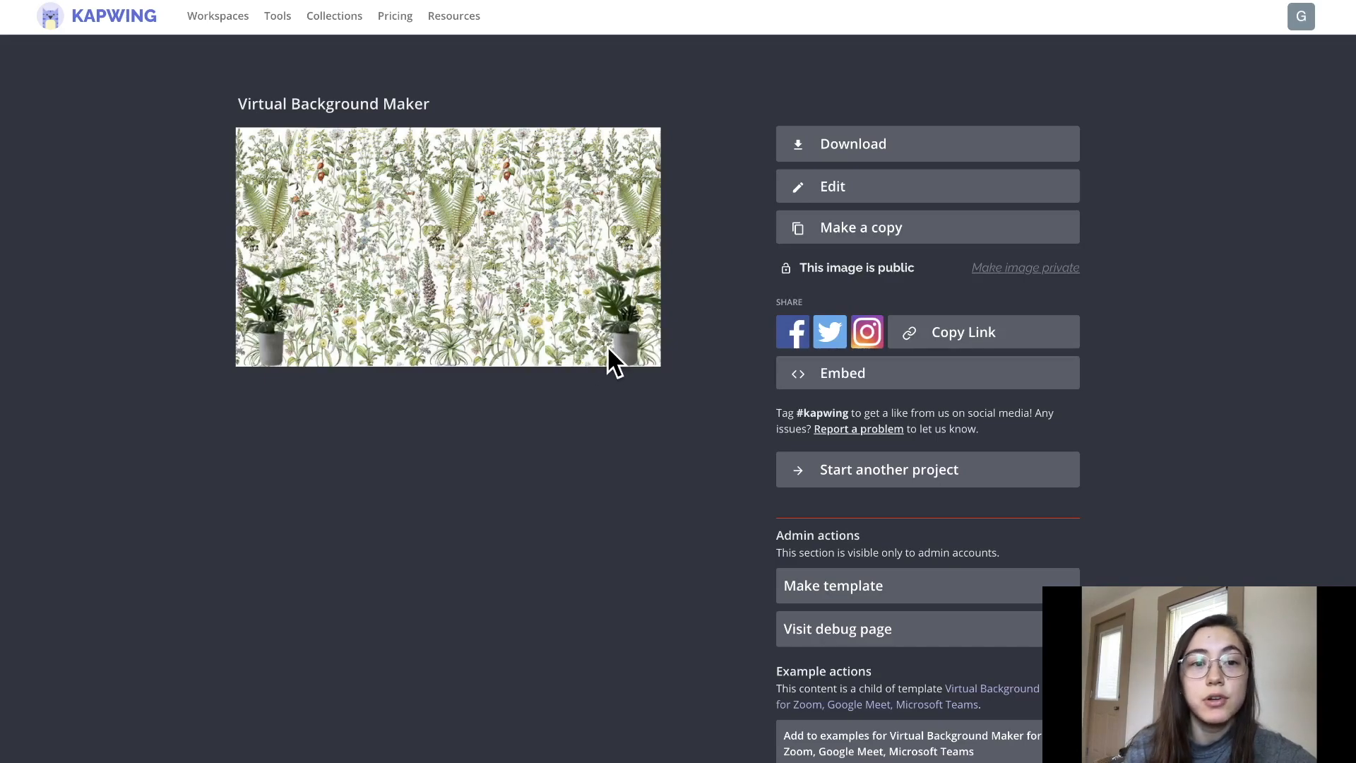
mouse_move(702, 341)
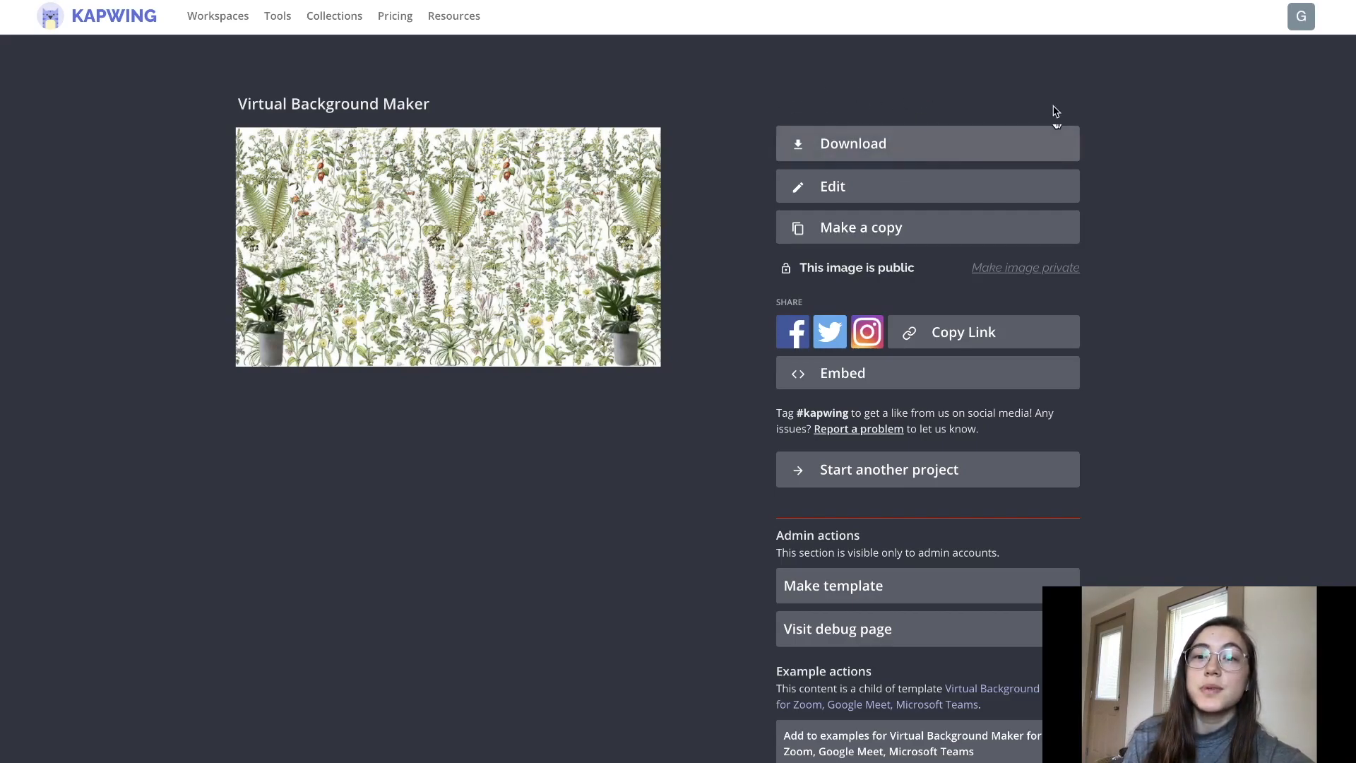
mouse_move(702, 137)
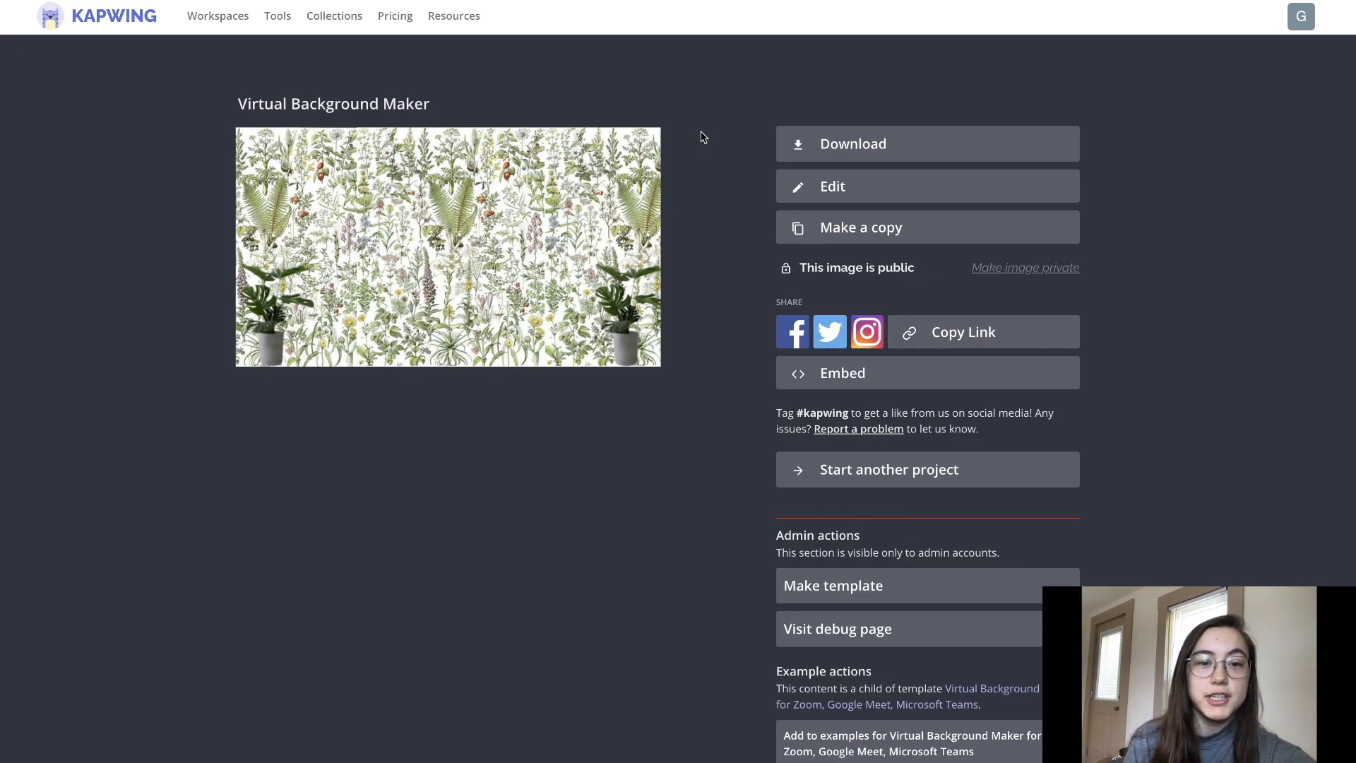
mouse_move(707, 132)
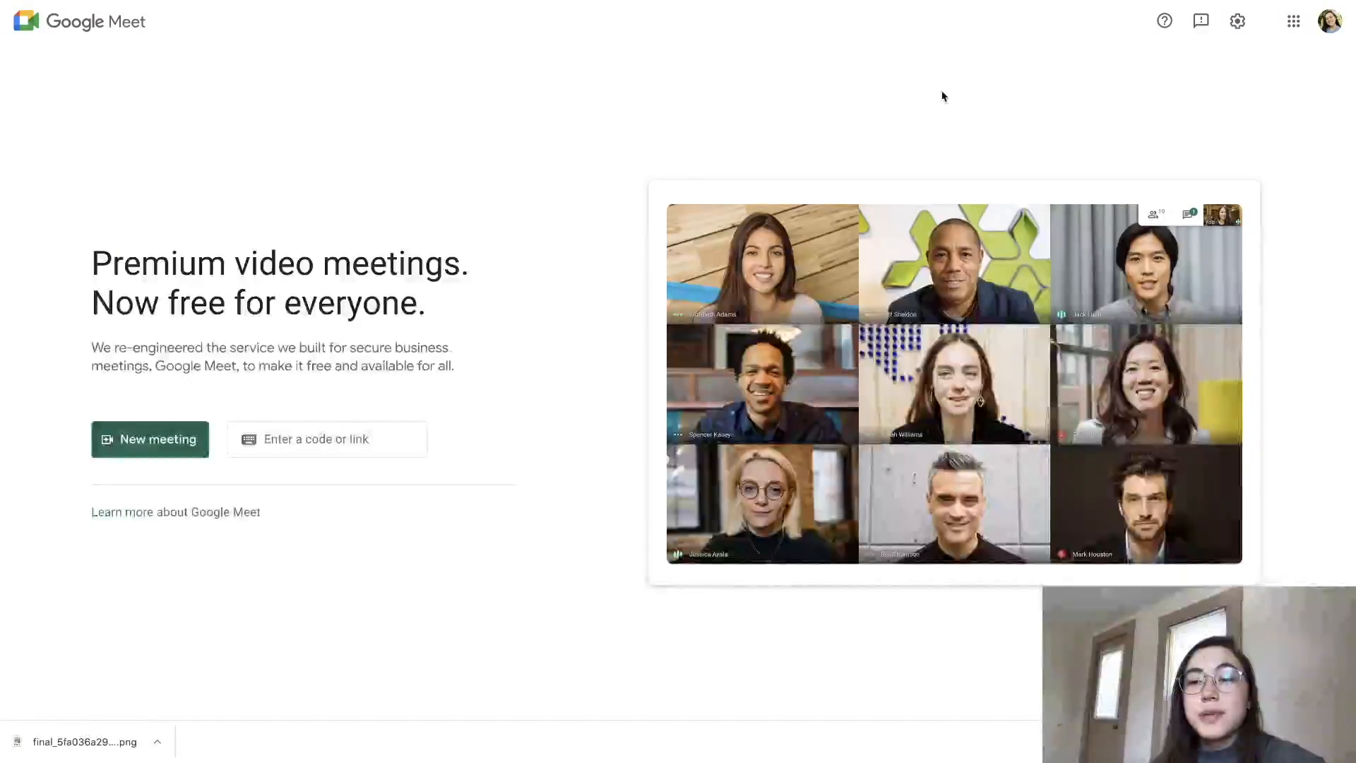
mouse_move(561, 291)
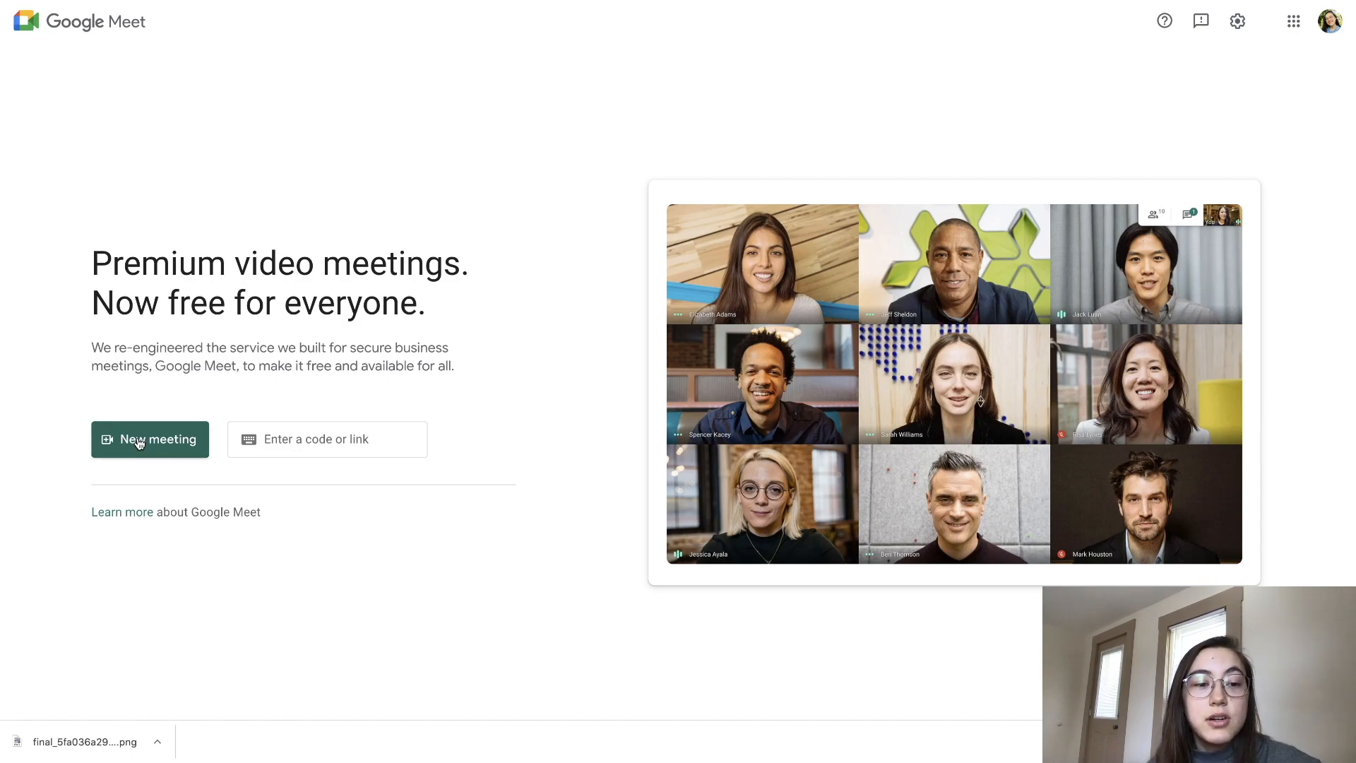
Start a new Google Meet meeting to reach its camera preview
click(148, 437)
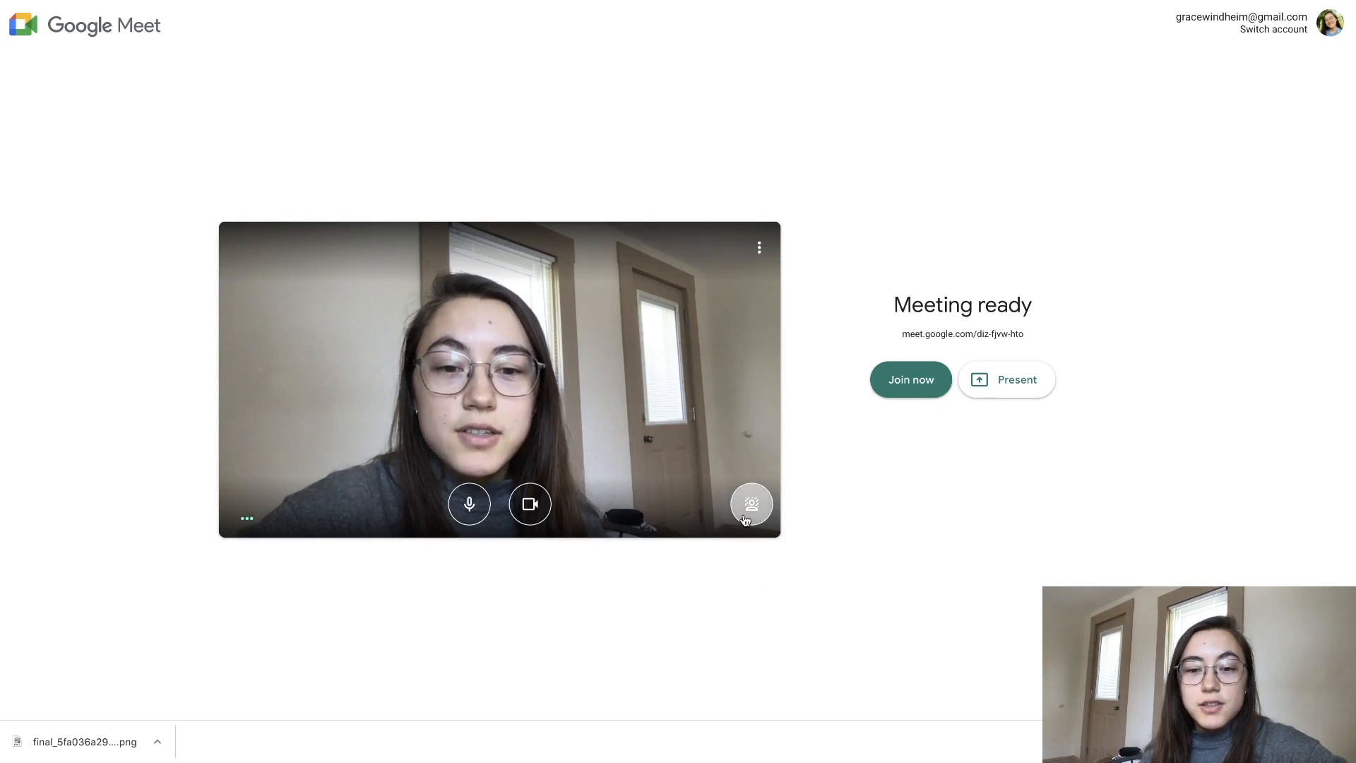
Upload the exported botanical png from disk as the Google Meet preview background
click(750, 503)
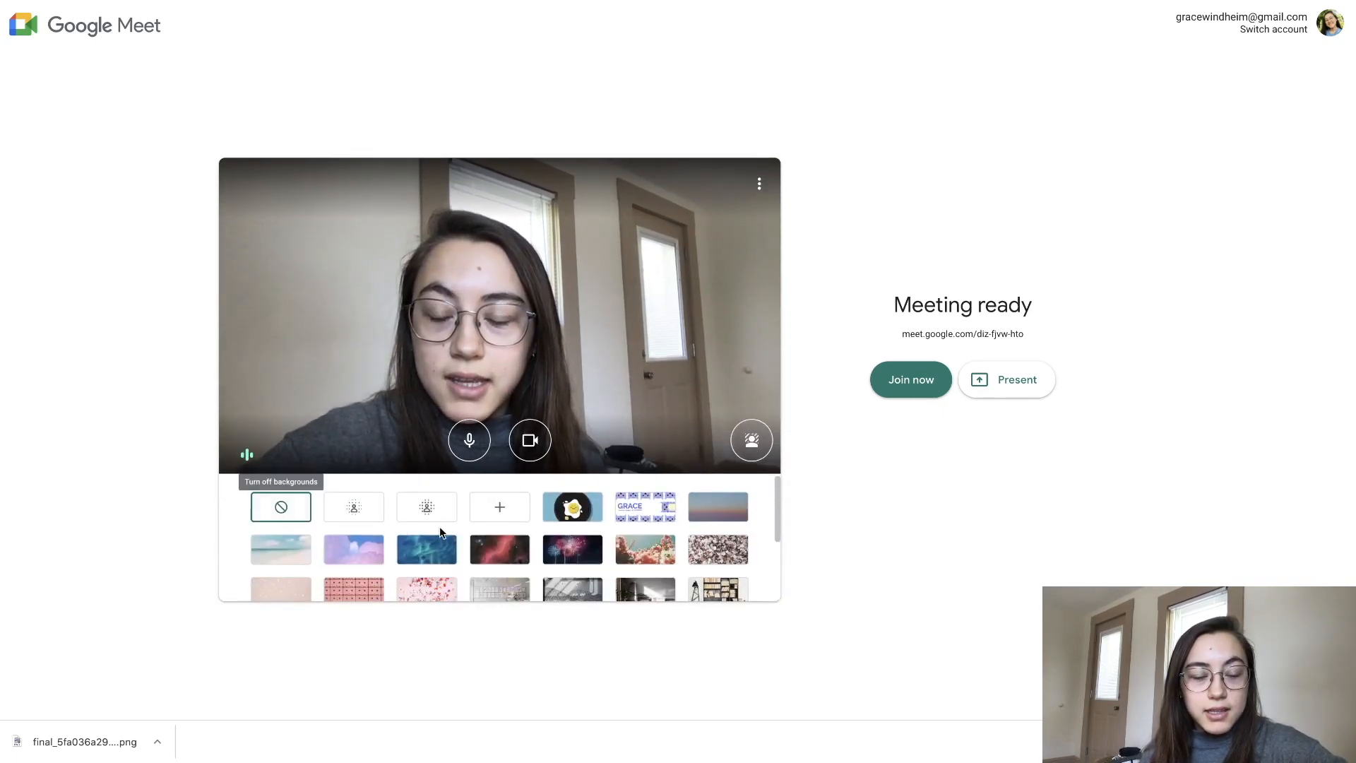
scroll(down, 3)
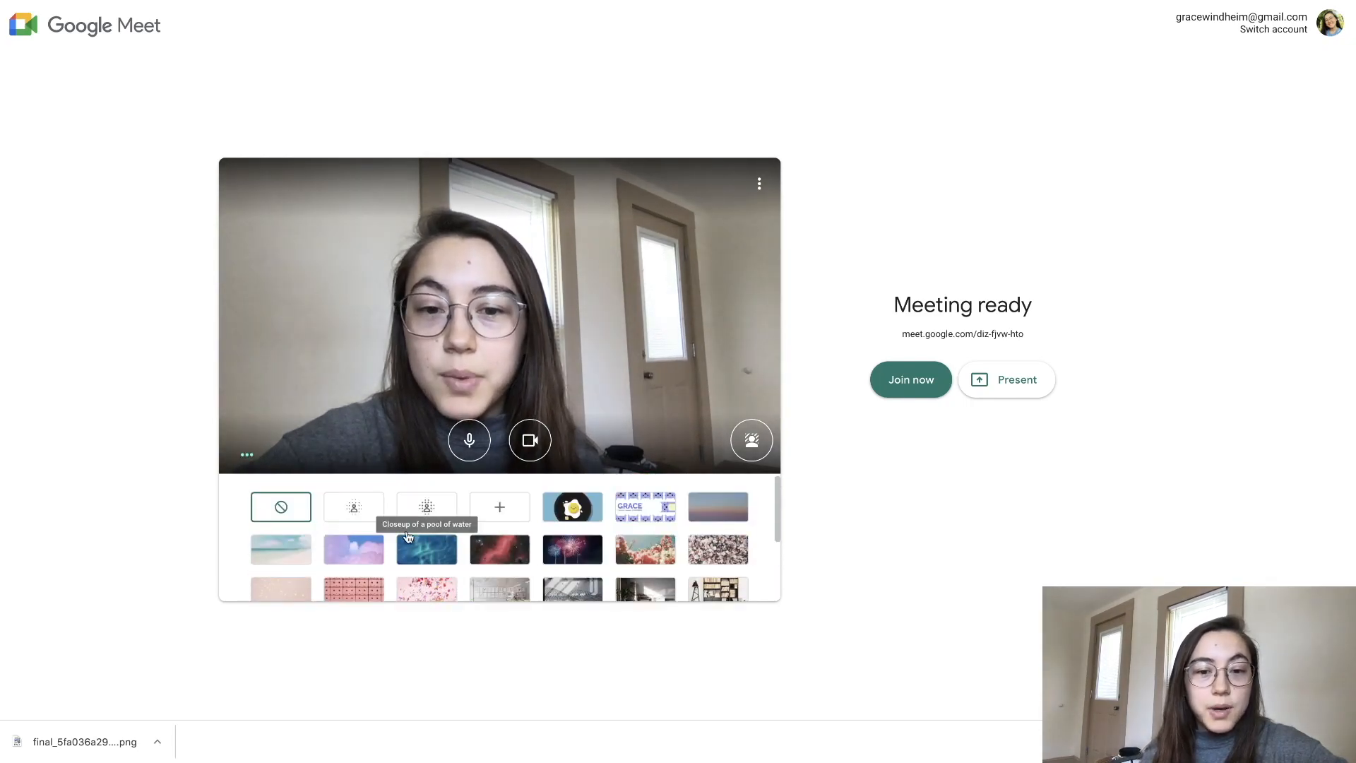
mouse_move(499, 506)
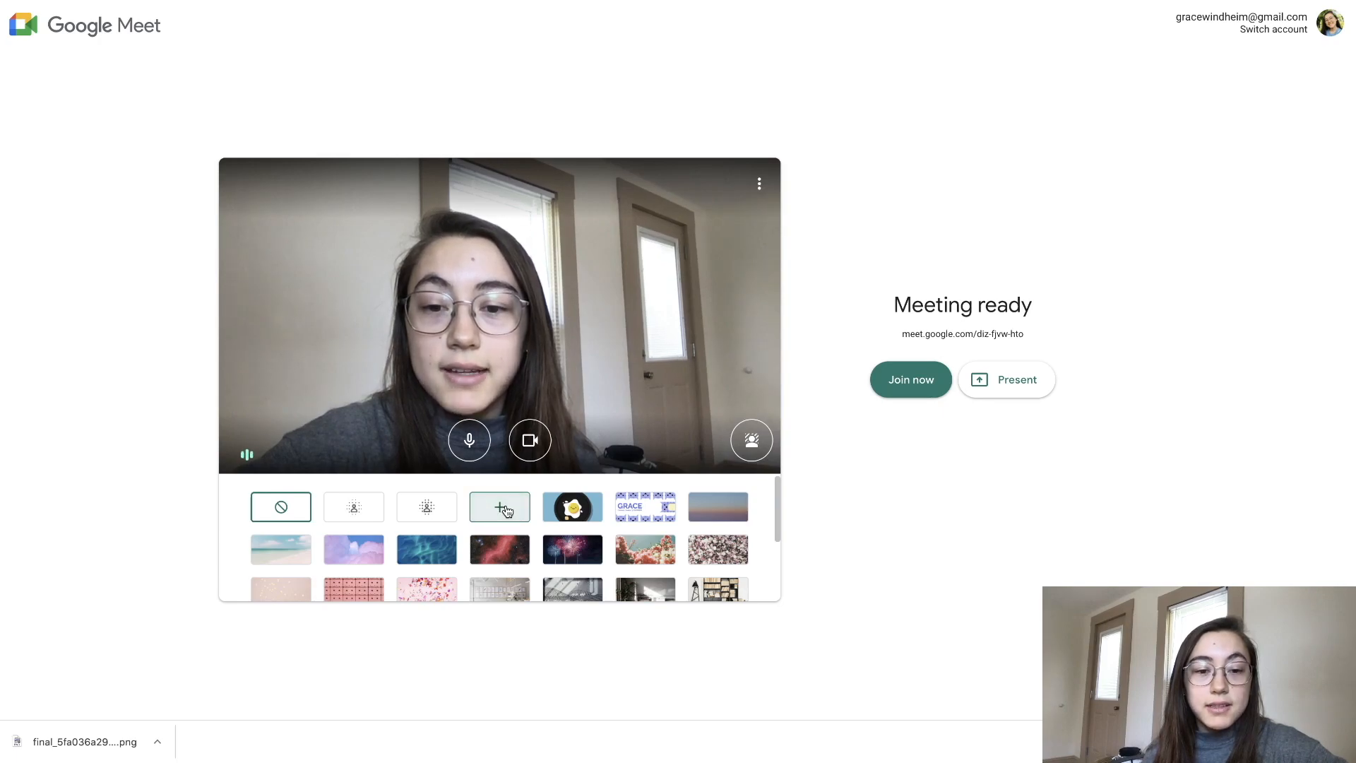
click(499, 507)
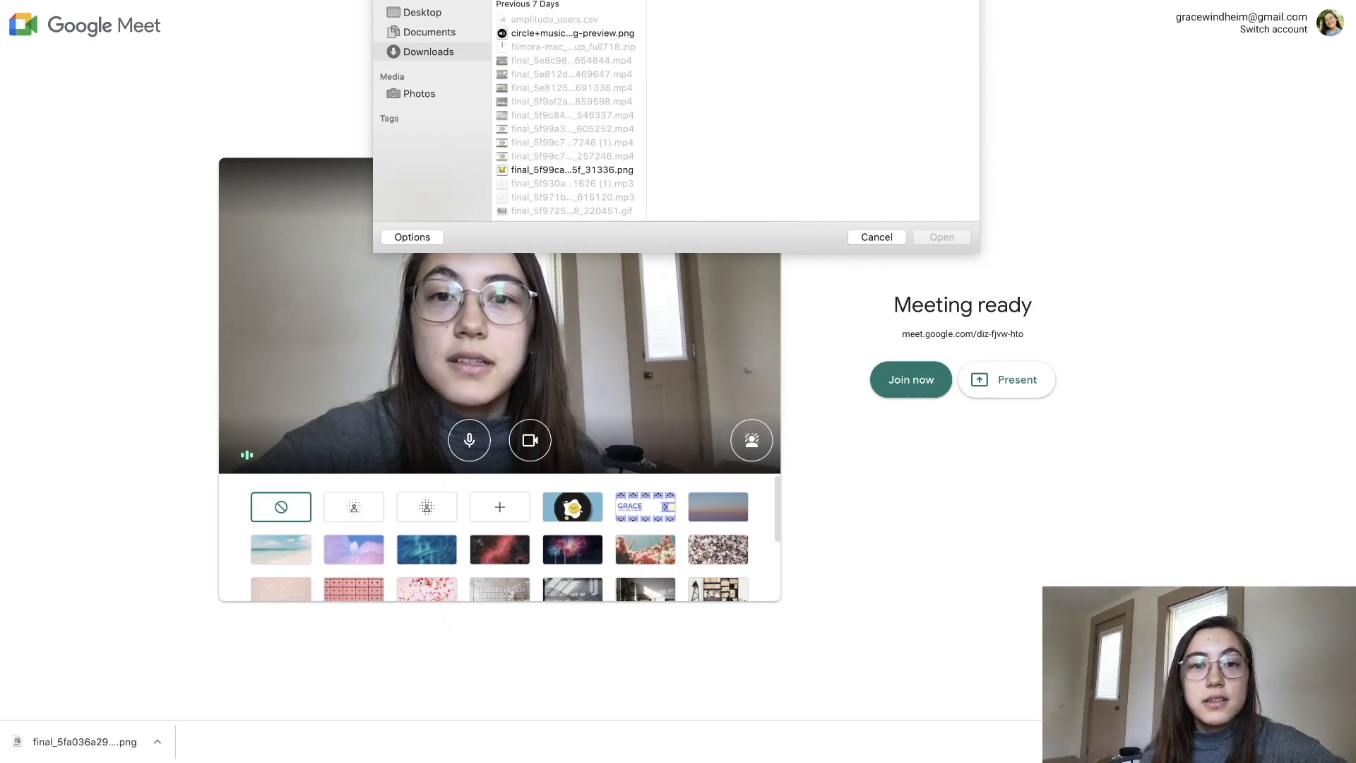
click(572, 170)
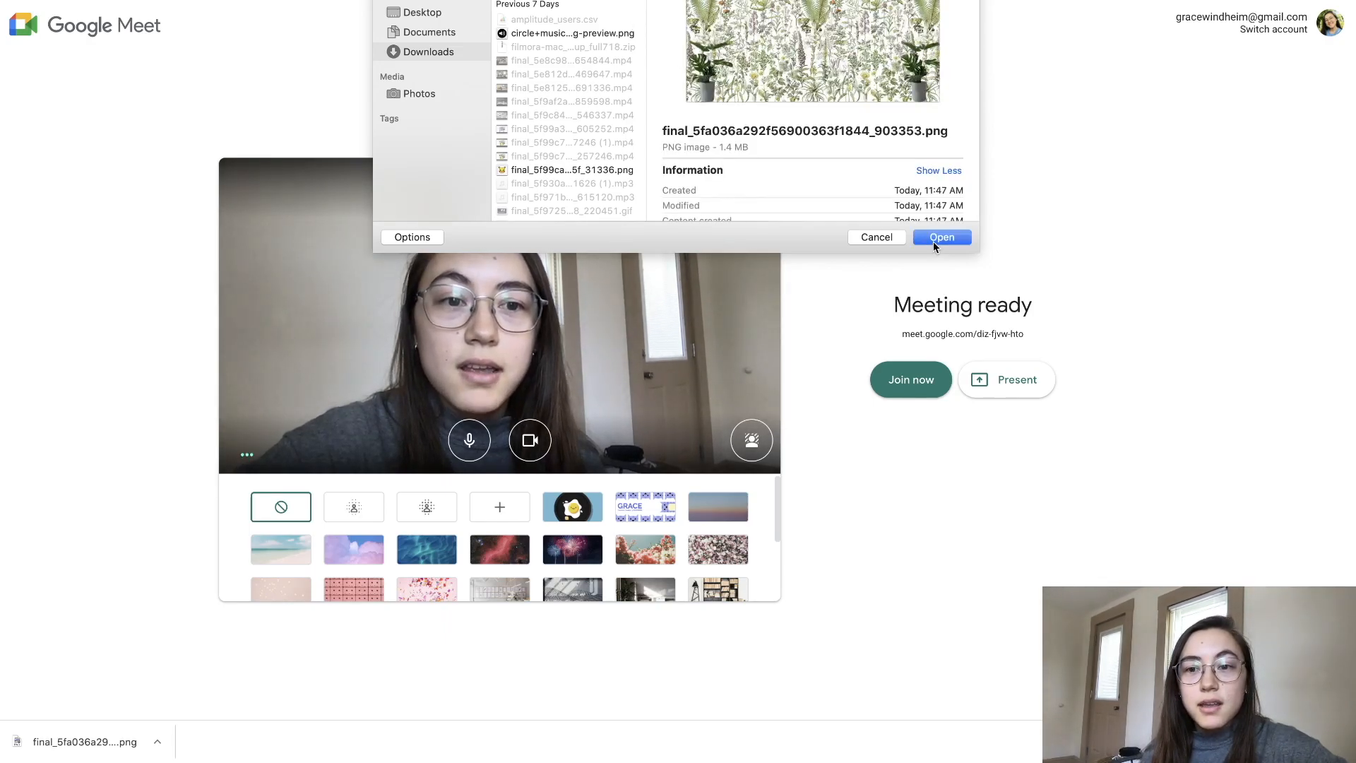
click(941, 237)
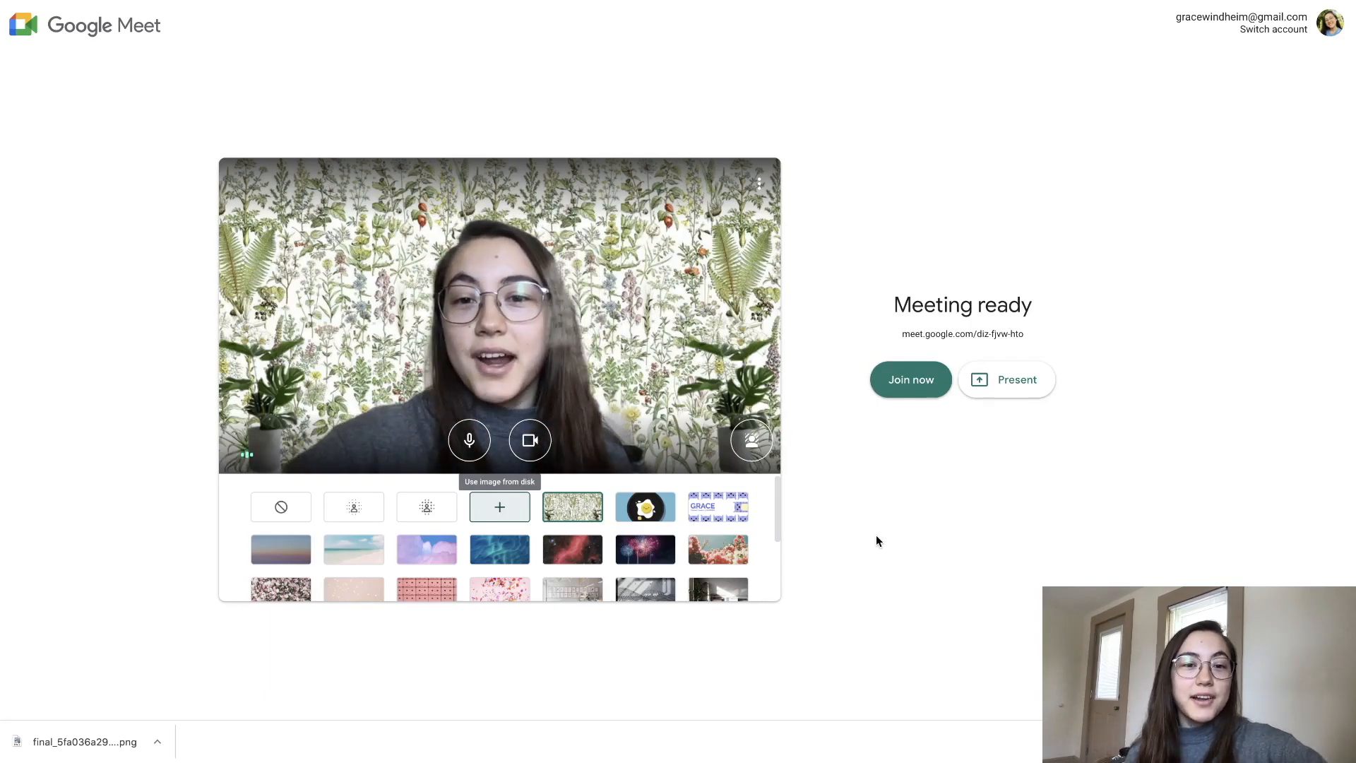
Join the meeting with the botanical background applied
click(750, 439)
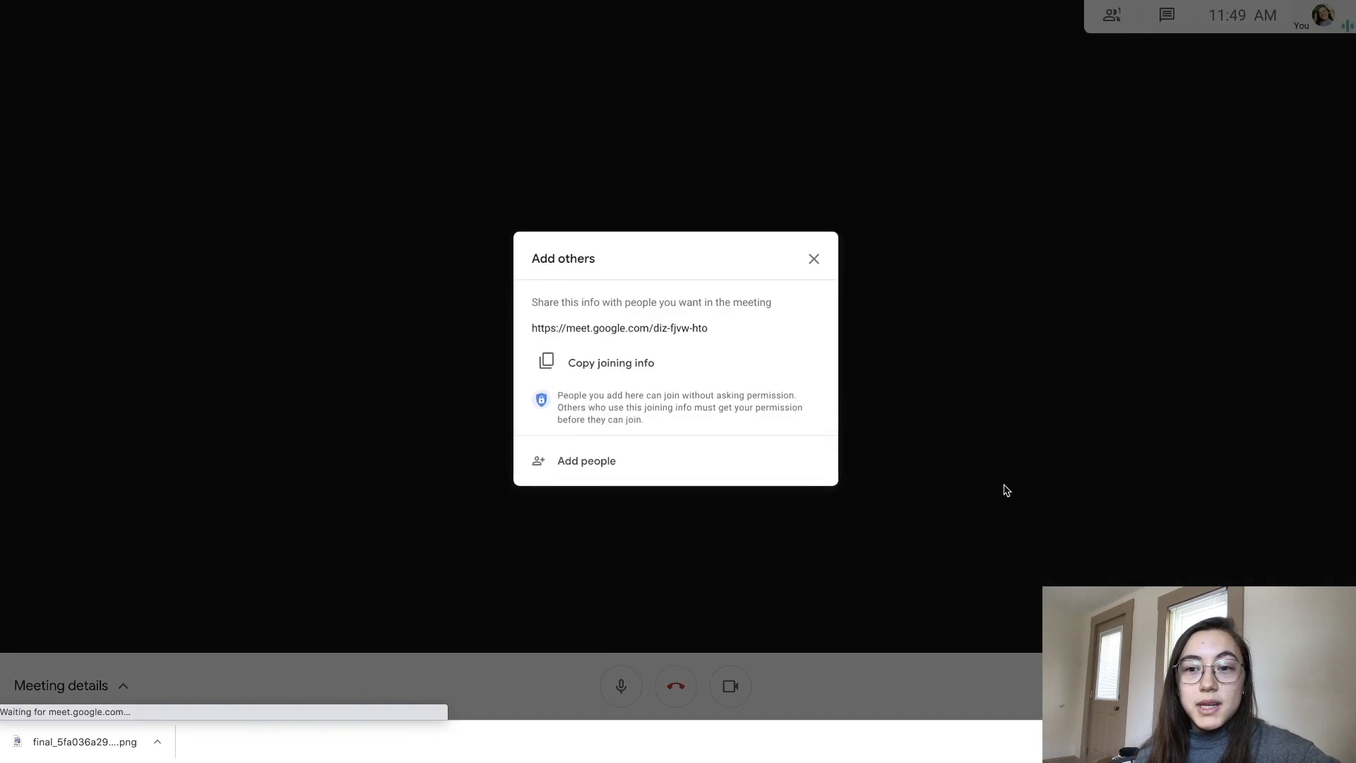
Dismiss the Add others prompt, try heavy then slight blur, and start uploading another background image
click(812, 257)
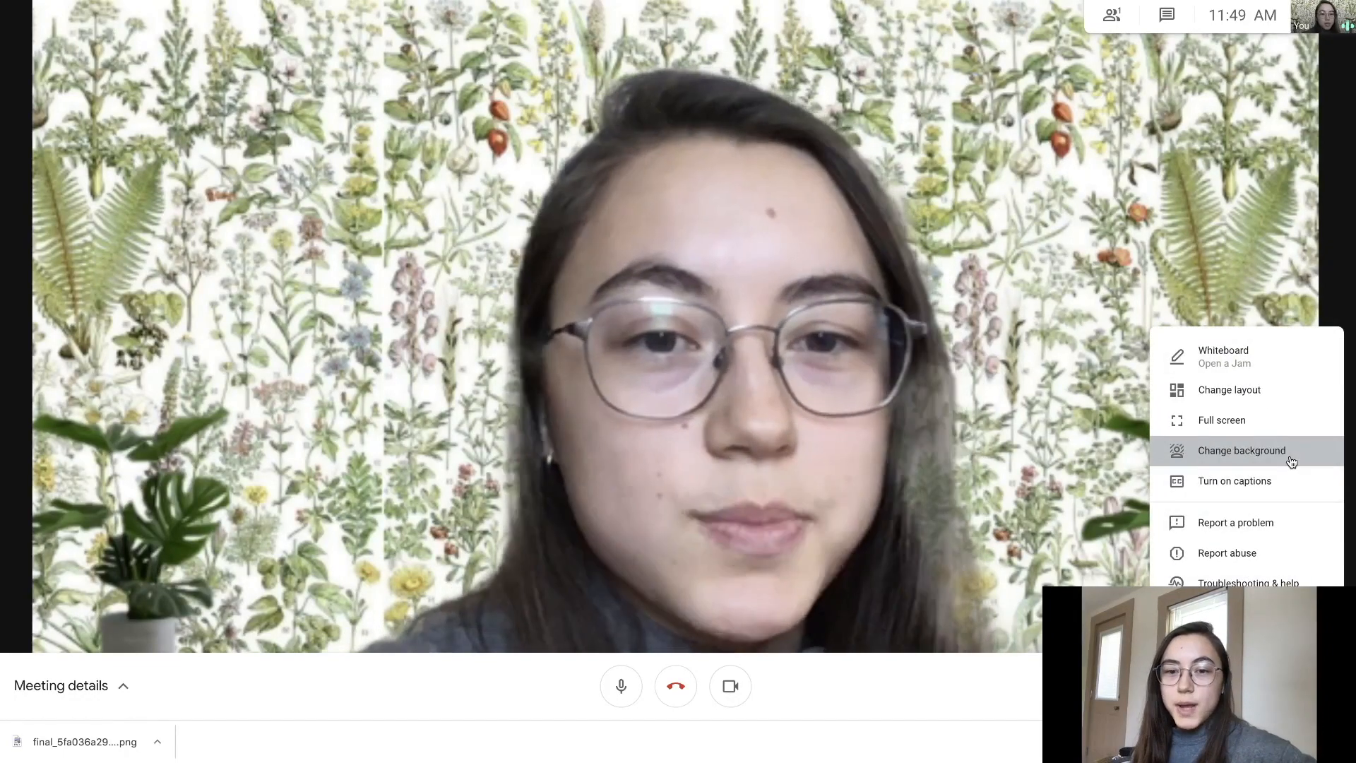
click(1240, 450)
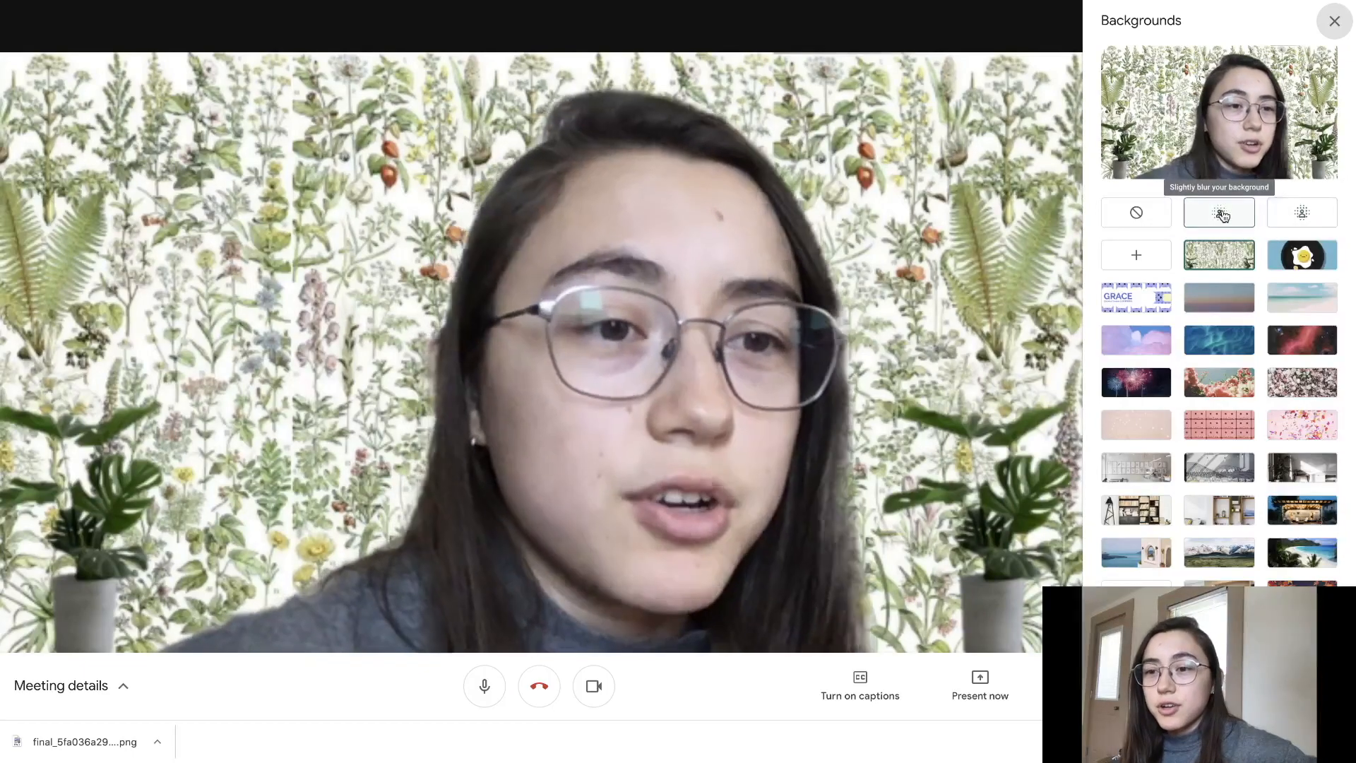
click(1301, 212)
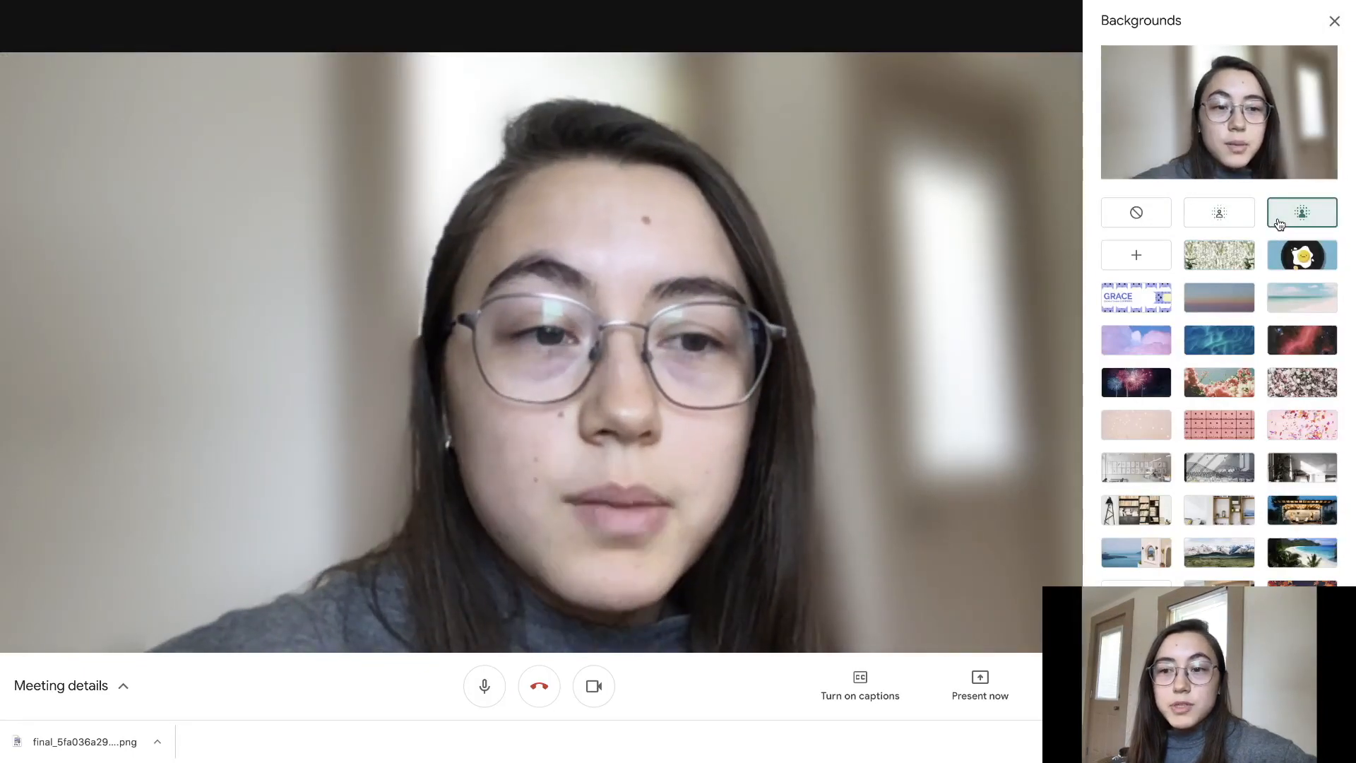
click(1219, 212)
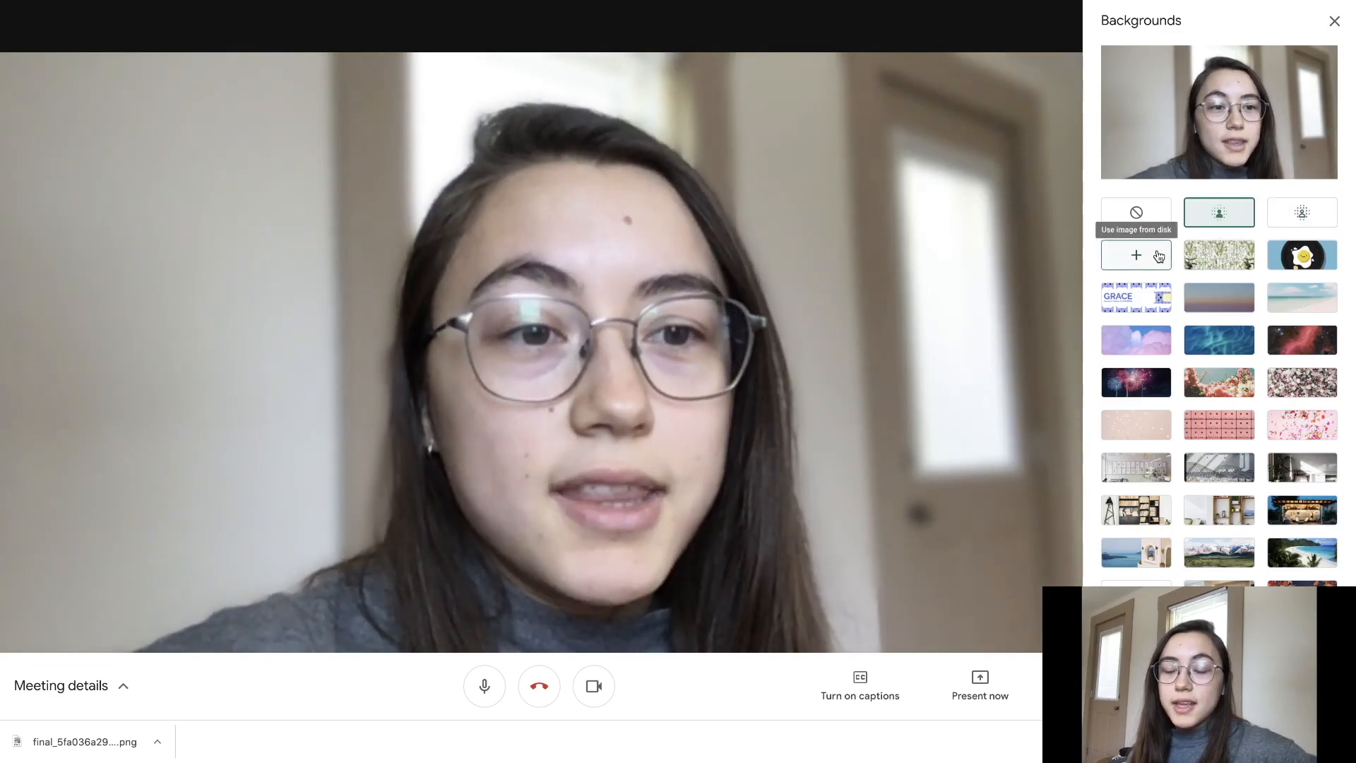
click(1219, 254)
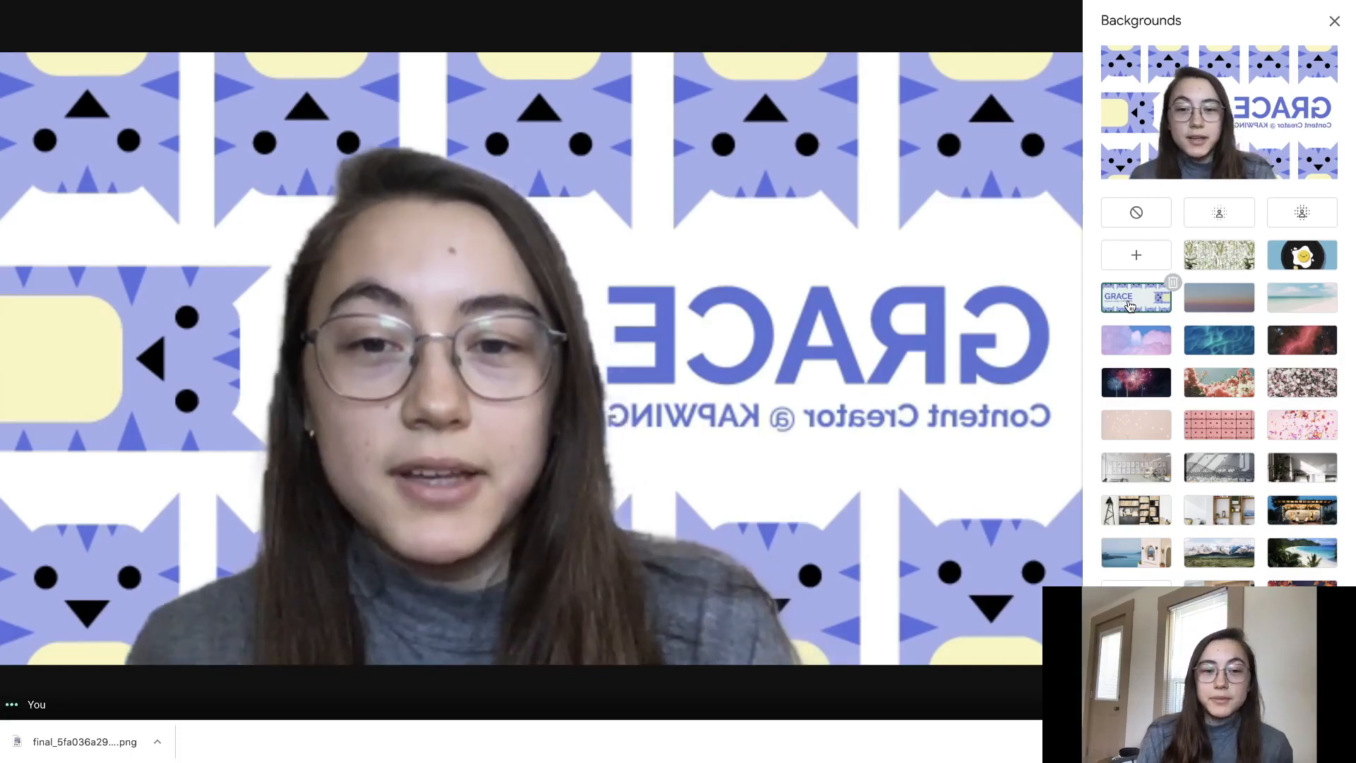
Apply the purple cat-pattern Kapwing background to the in-call video
click(1335, 21)
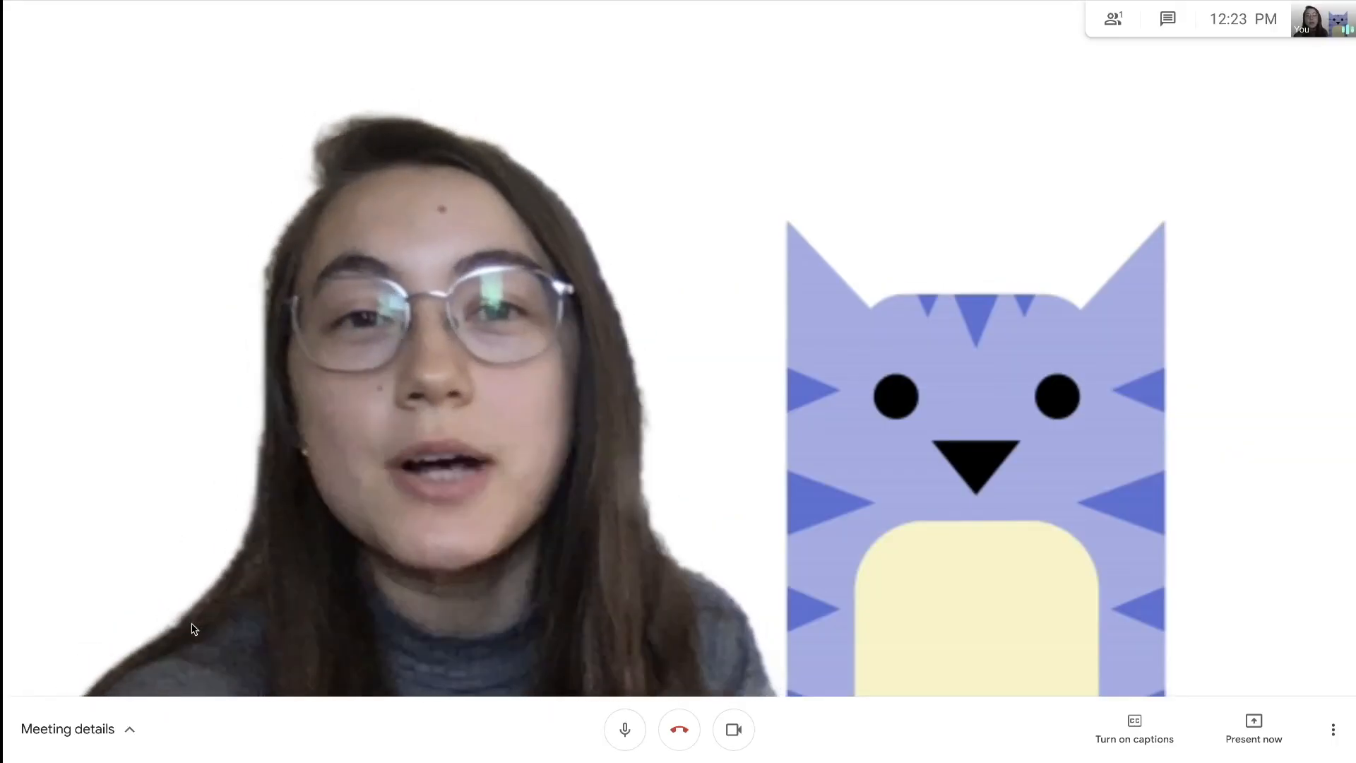